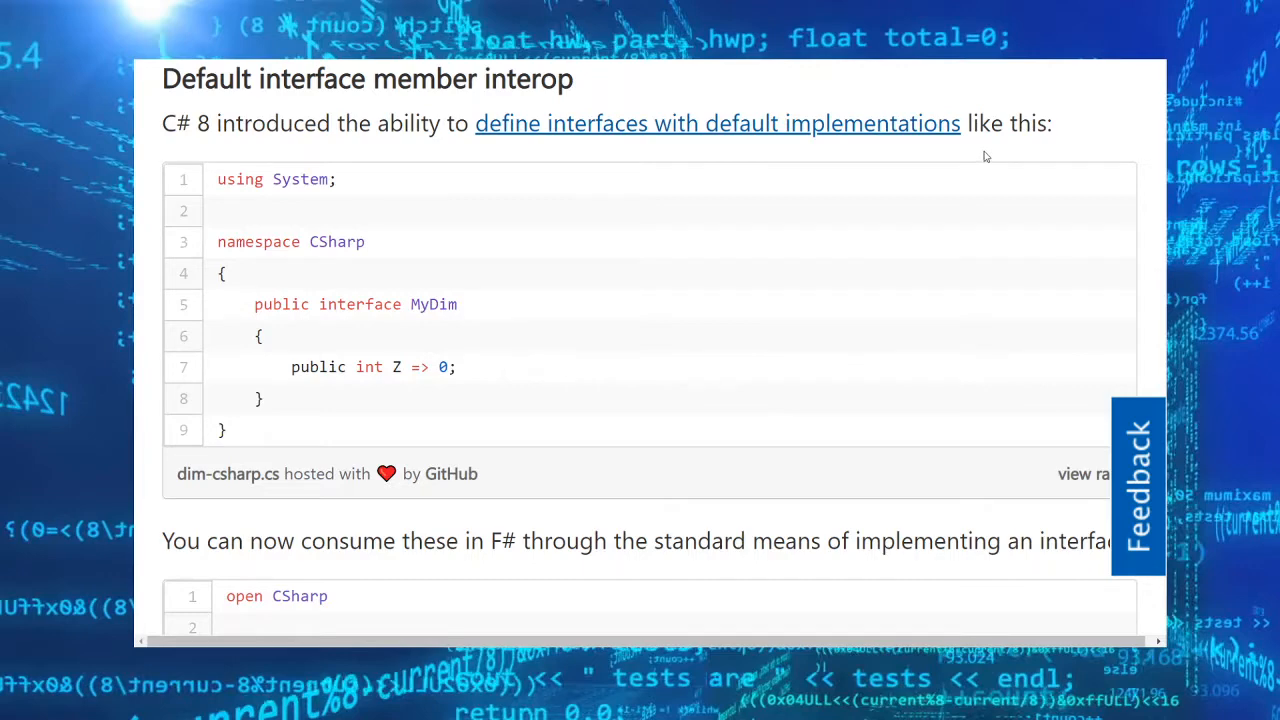
{"action": "mouse_move", "coordinate": [364, 236]}
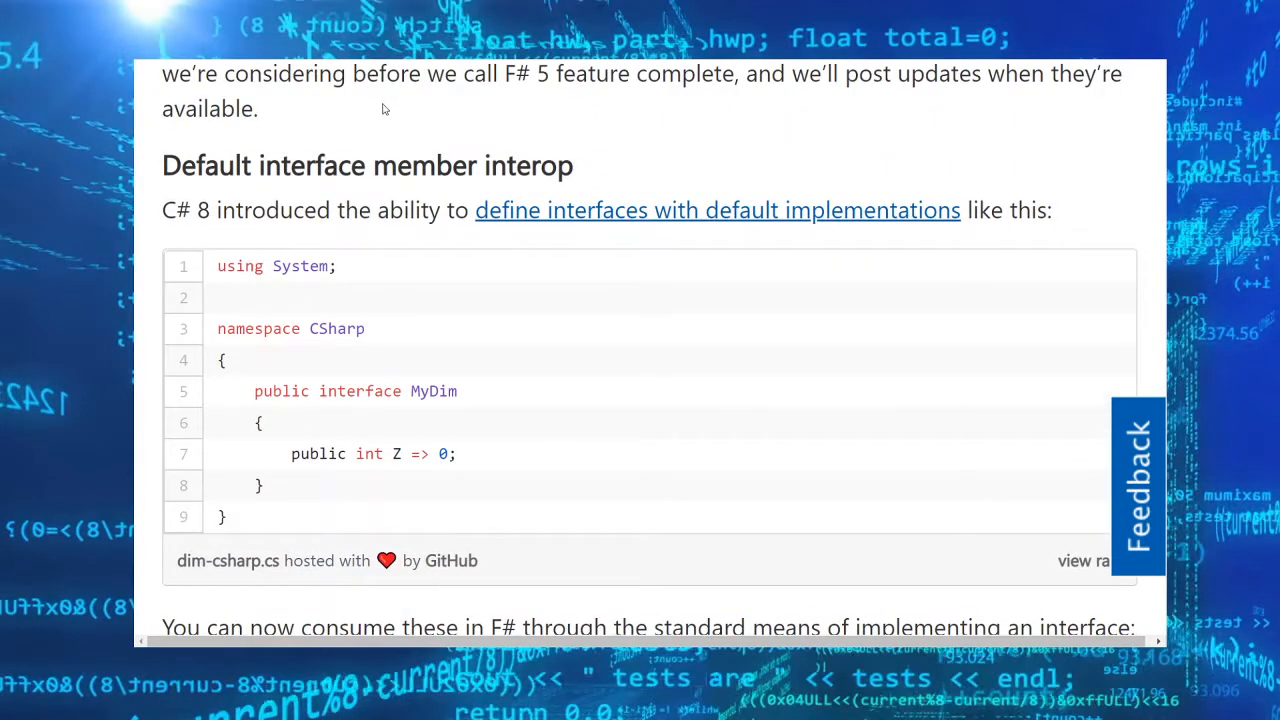
Read down the post to the C# 8 introduction sentence and highlight part of it.
{"action": "scroll", "scroll_direction": "down", "scroll_amount": 3}
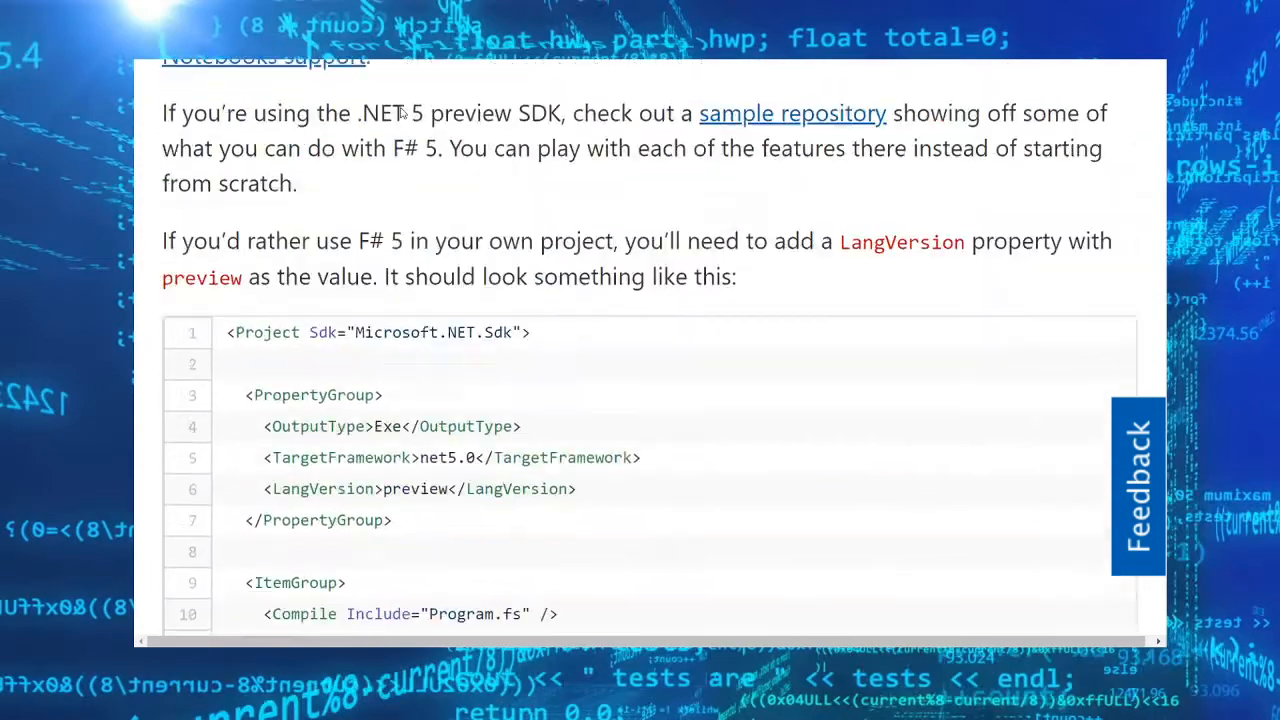
{"action": "scroll", "scroll_direction": "down", "scroll_amount": 3}
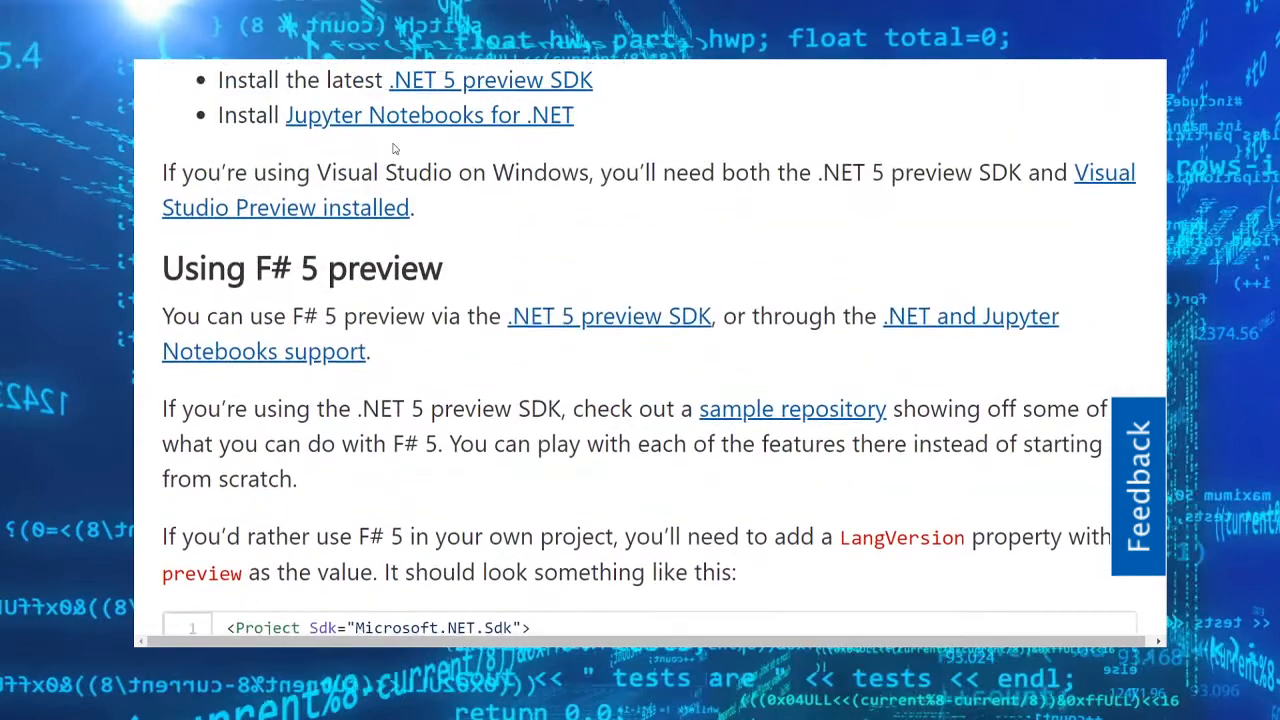
{"action": "scroll", "scroll_direction": "down", "scroll_amount": 3}
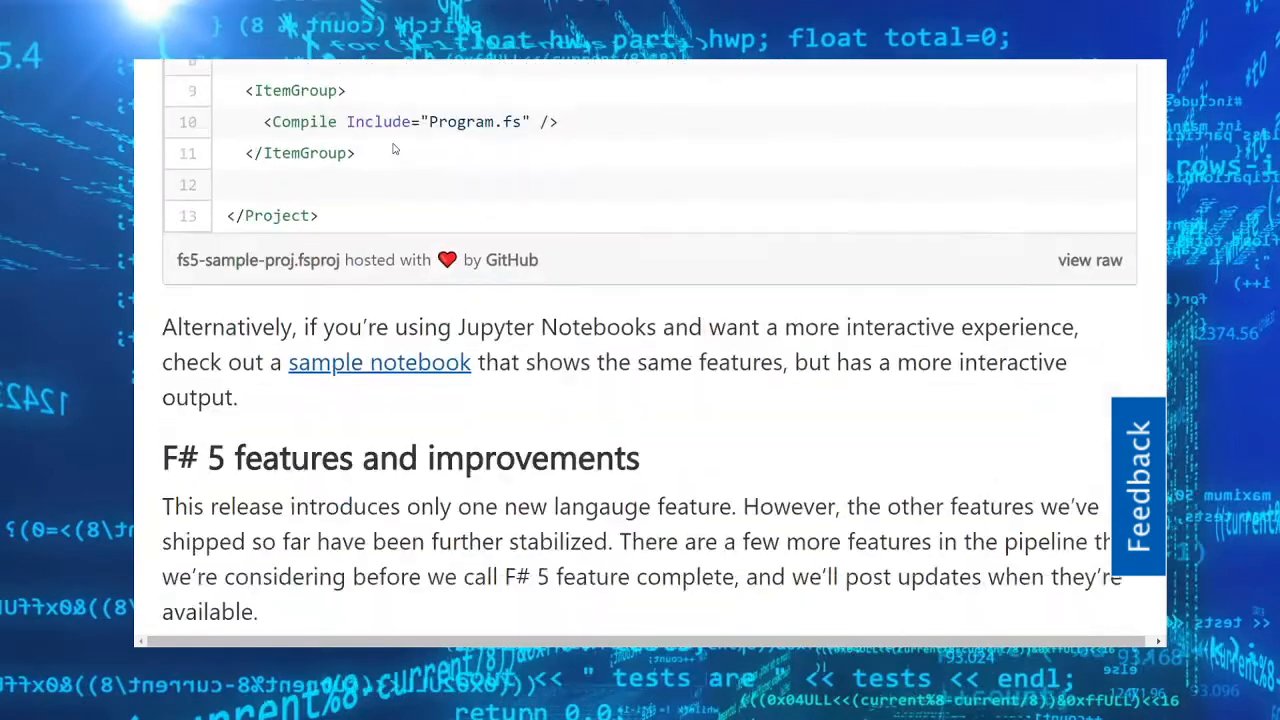
{"action": "scroll", "scroll_direction": "down", "scroll_amount": 3}
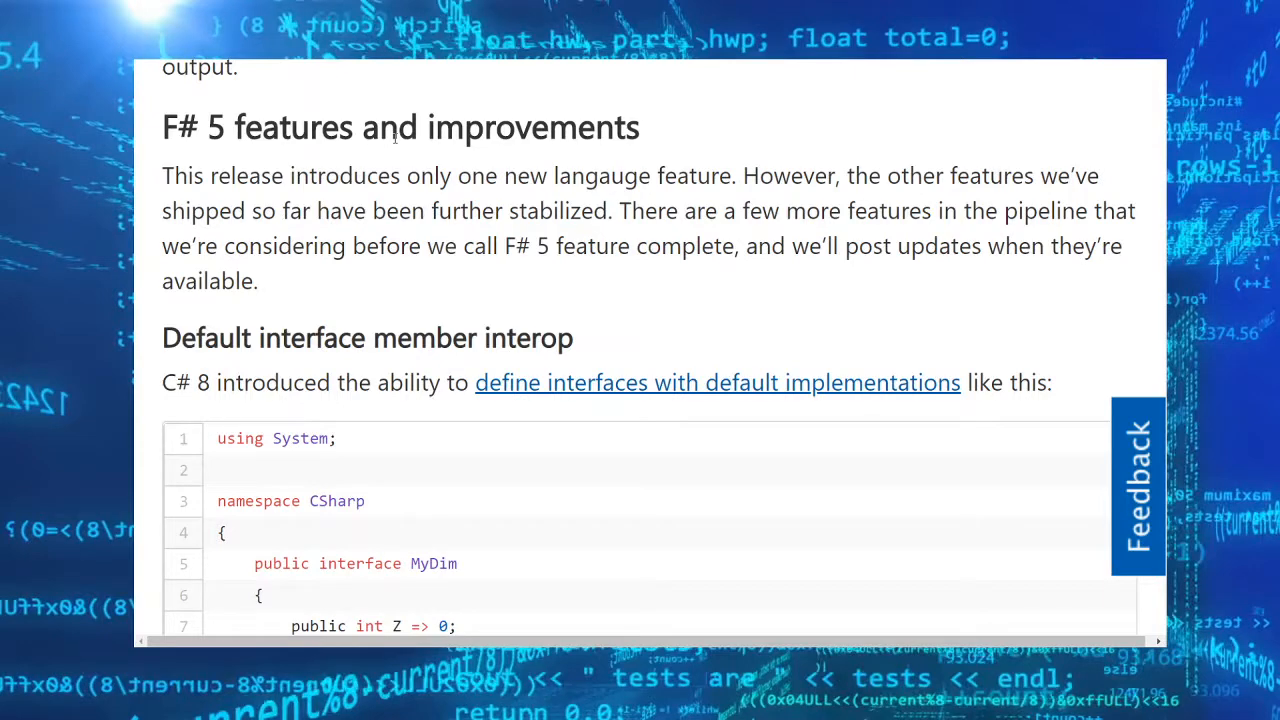
{"action": "scroll", "scroll_direction": "down", "scroll_amount": 3}
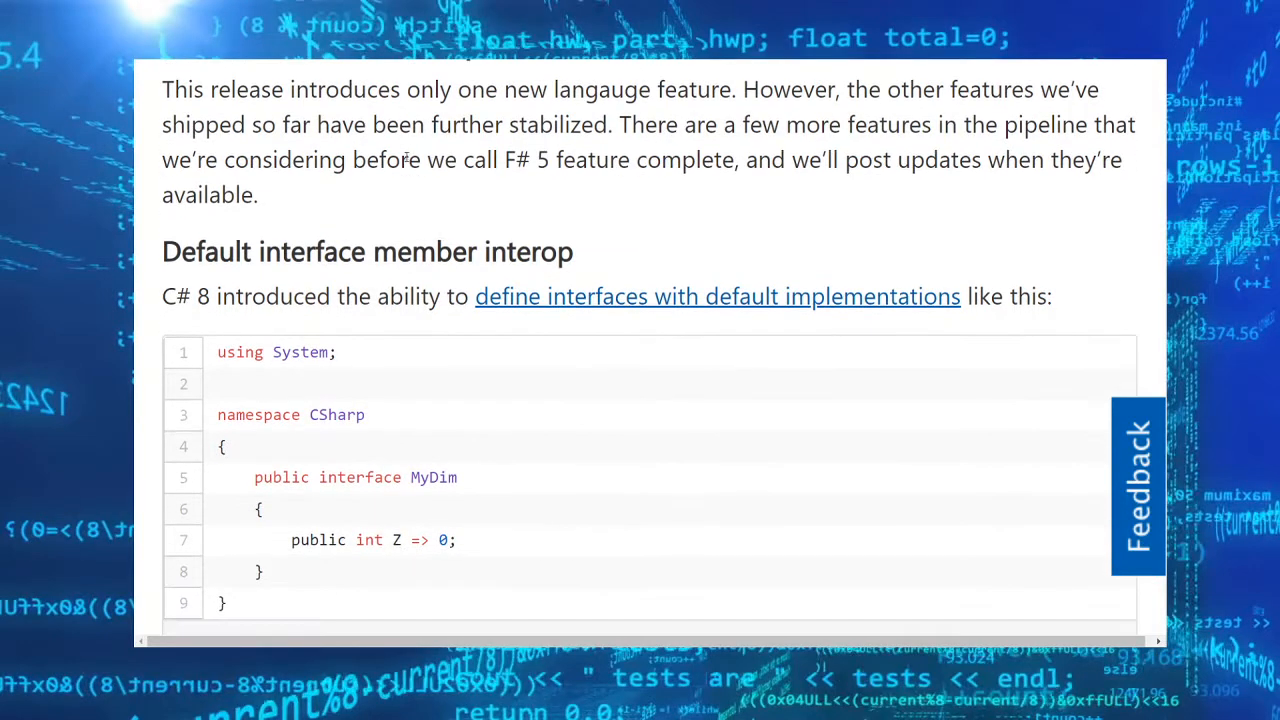
{"action": "scroll", "scroll_direction": "down", "scroll_amount": 3}
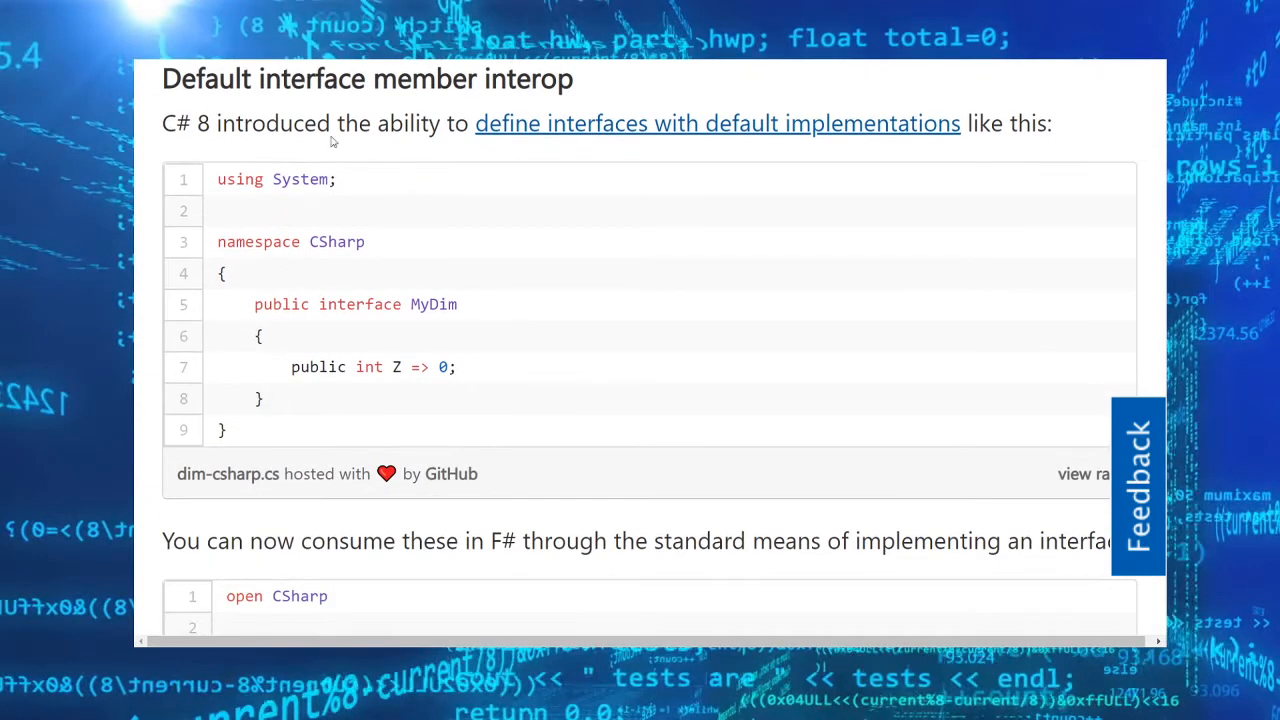
{"action": "left_click_drag", "start_coordinate": [200, 124], "coordinate": [508, 124]}
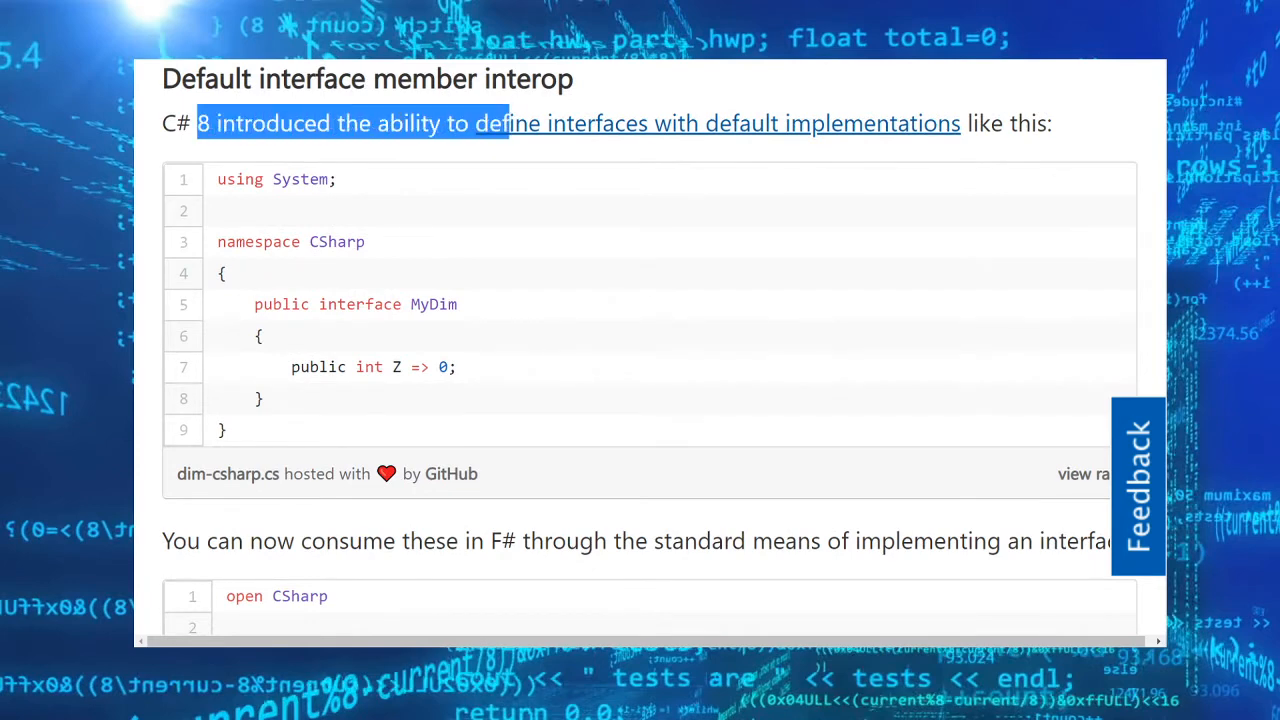
Reach the Windows Forms Designer post title, highlight most of it, and read into the third-party controls section.
{"action": "scroll", "scroll_direction": "down", "scroll_amount": 3}
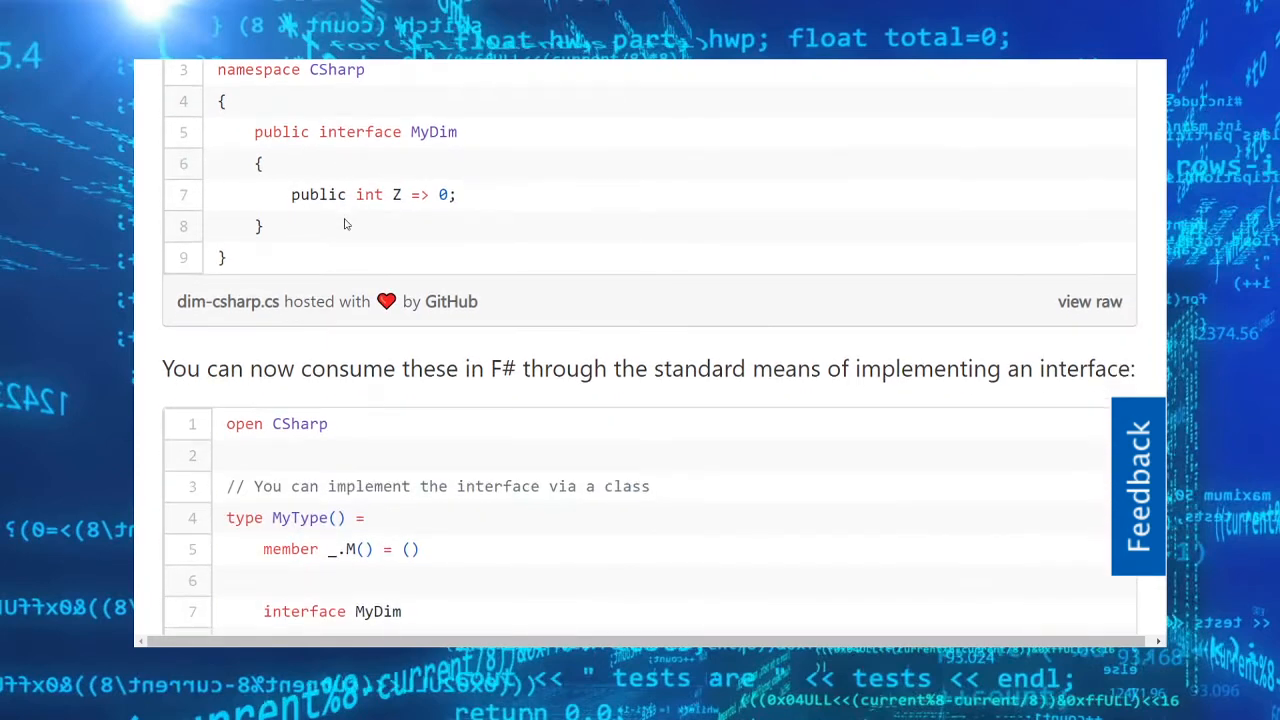
{"action": "scroll", "scroll_direction": "down", "scroll_amount": 3}
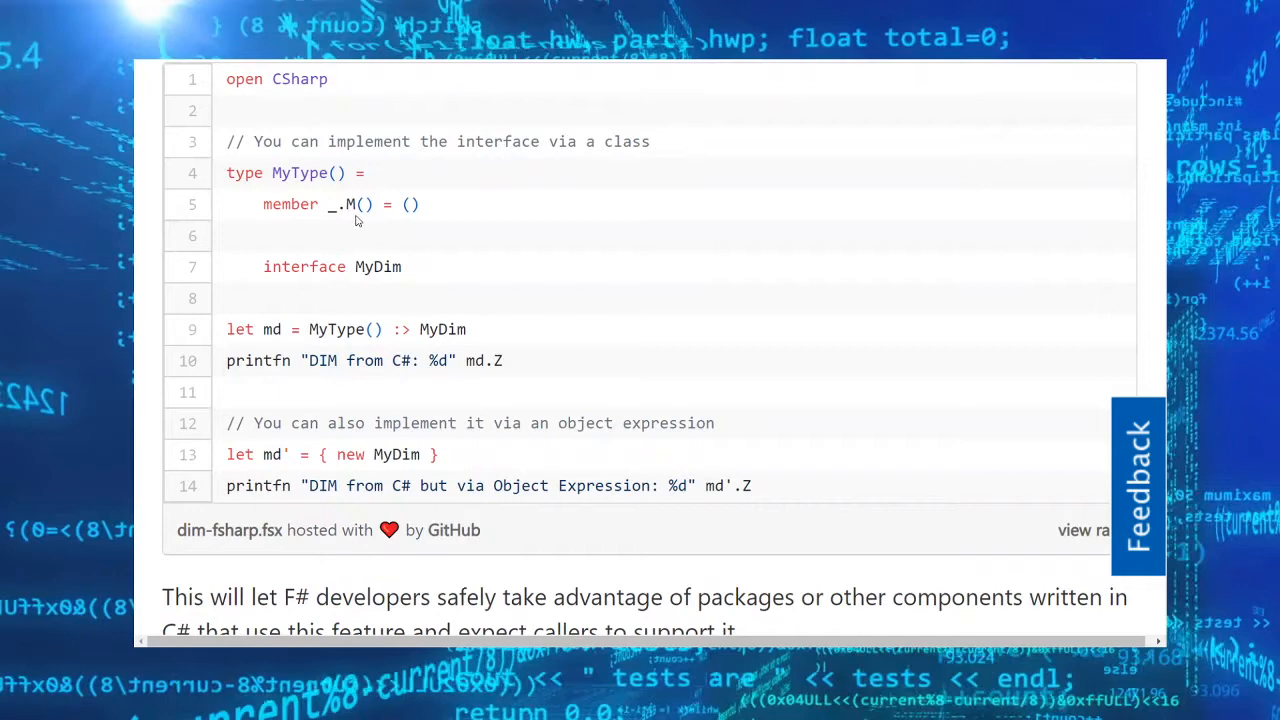
{"action": "scroll", "scroll_direction": "down", "scroll_amount": 3}
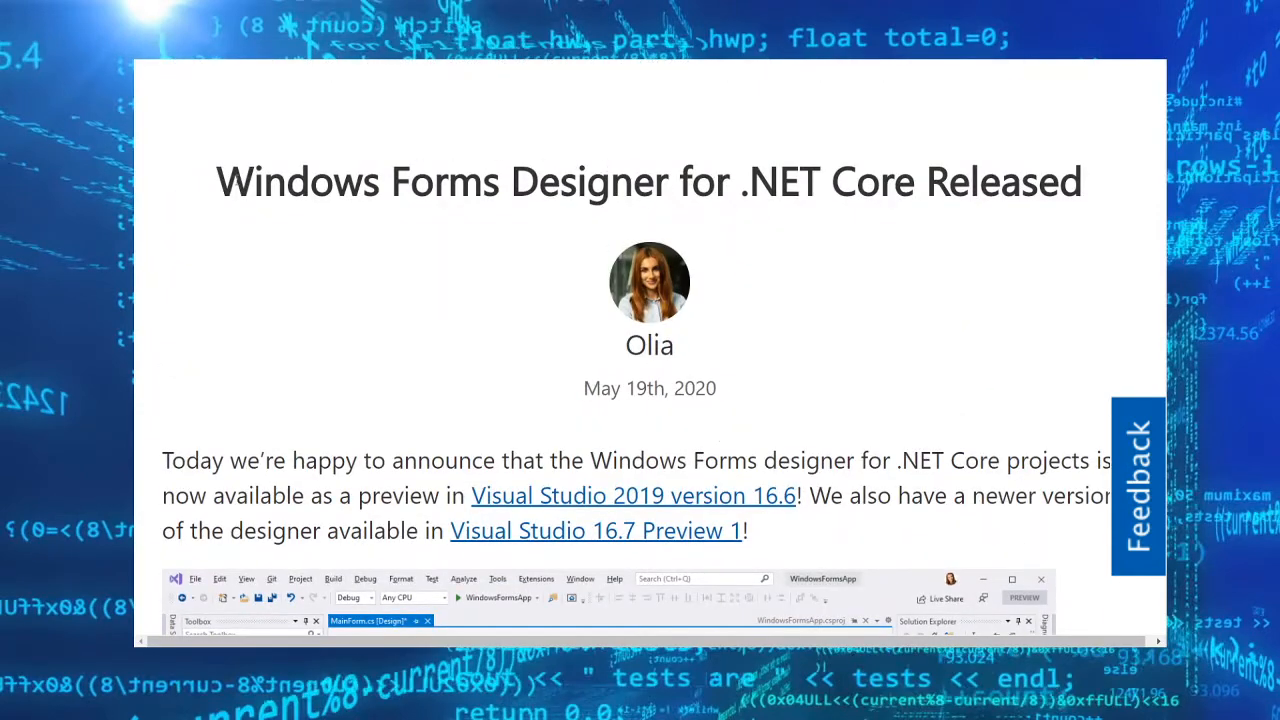
{"action": "left_click_drag", "start_coordinate": [218, 180], "coordinate": [718, 180]}
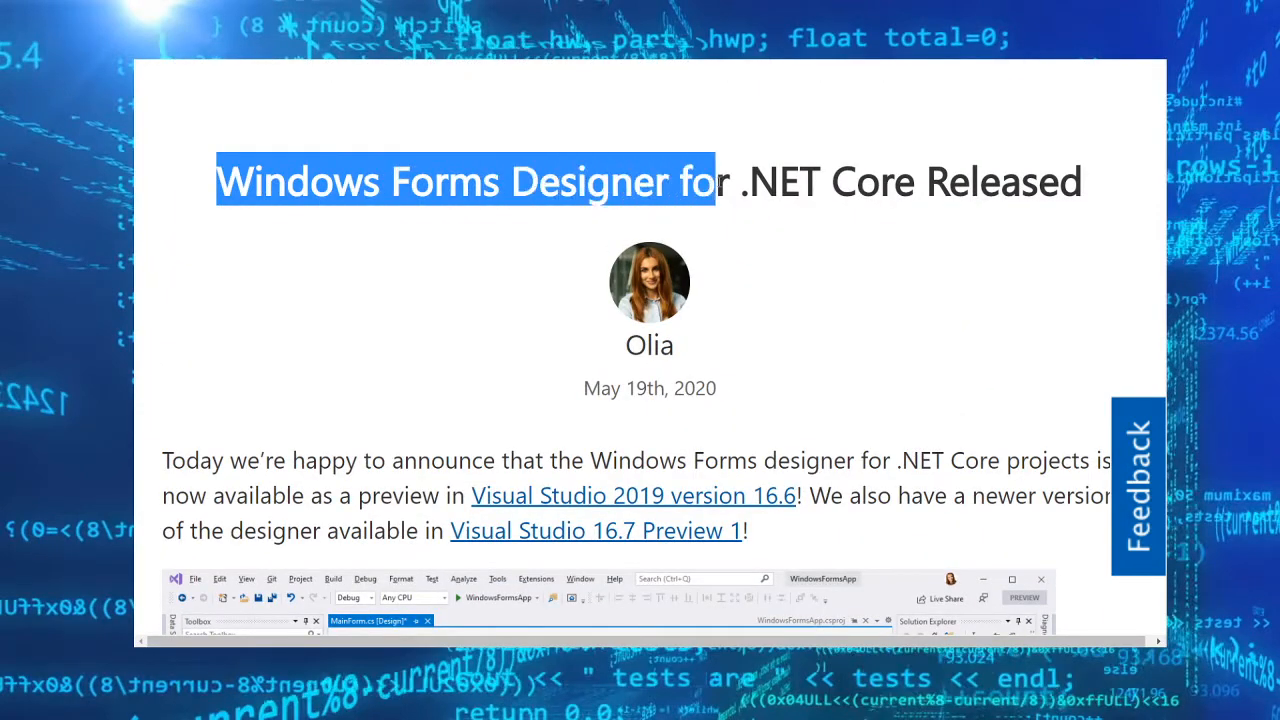
{"action": "scroll", "scroll_direction": "down", "scroll_amount": 3}
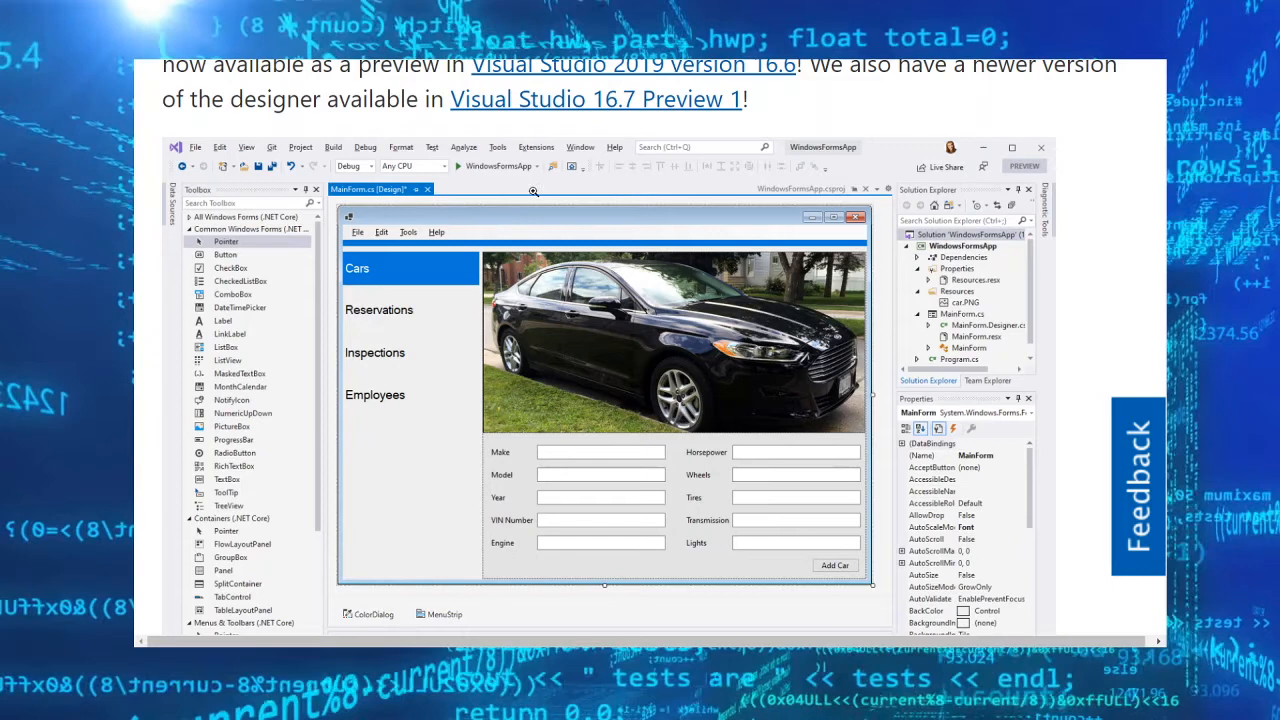
{"action": "mouse_move", "coordinate": [404, 182]}
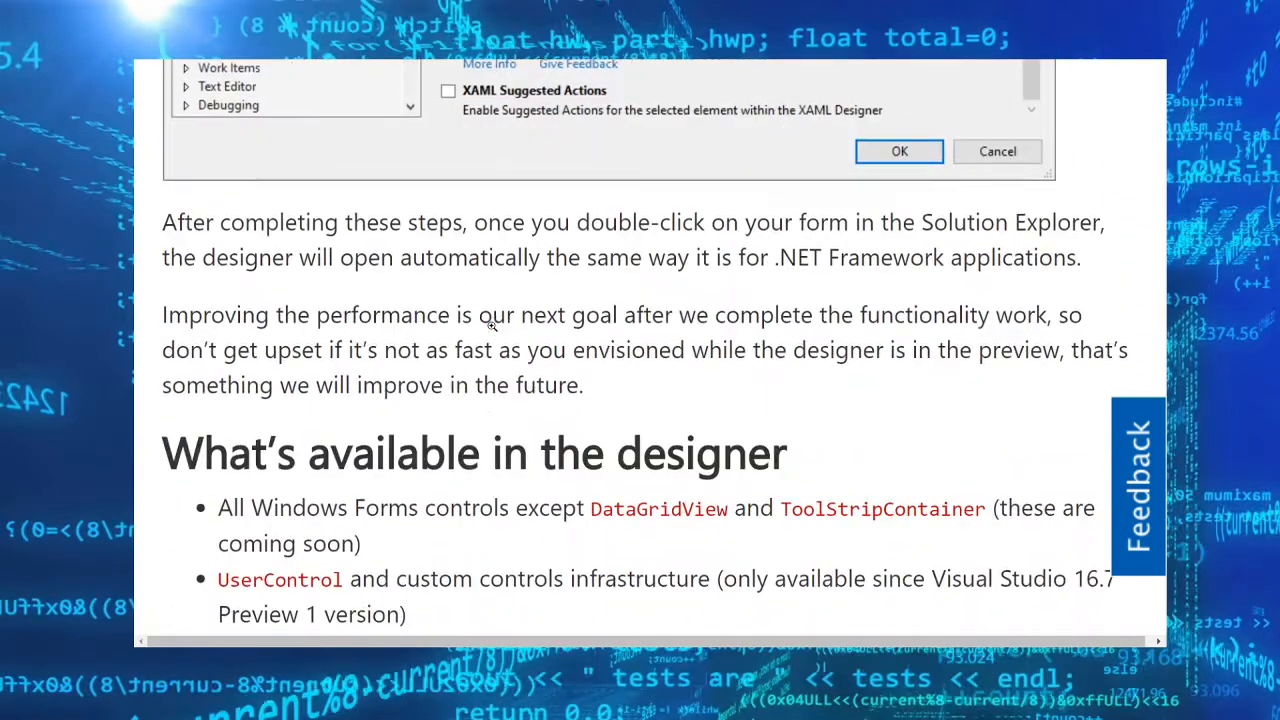
{"action": "scroll", "scroll_direction": "down", "scroll_amount": 3}
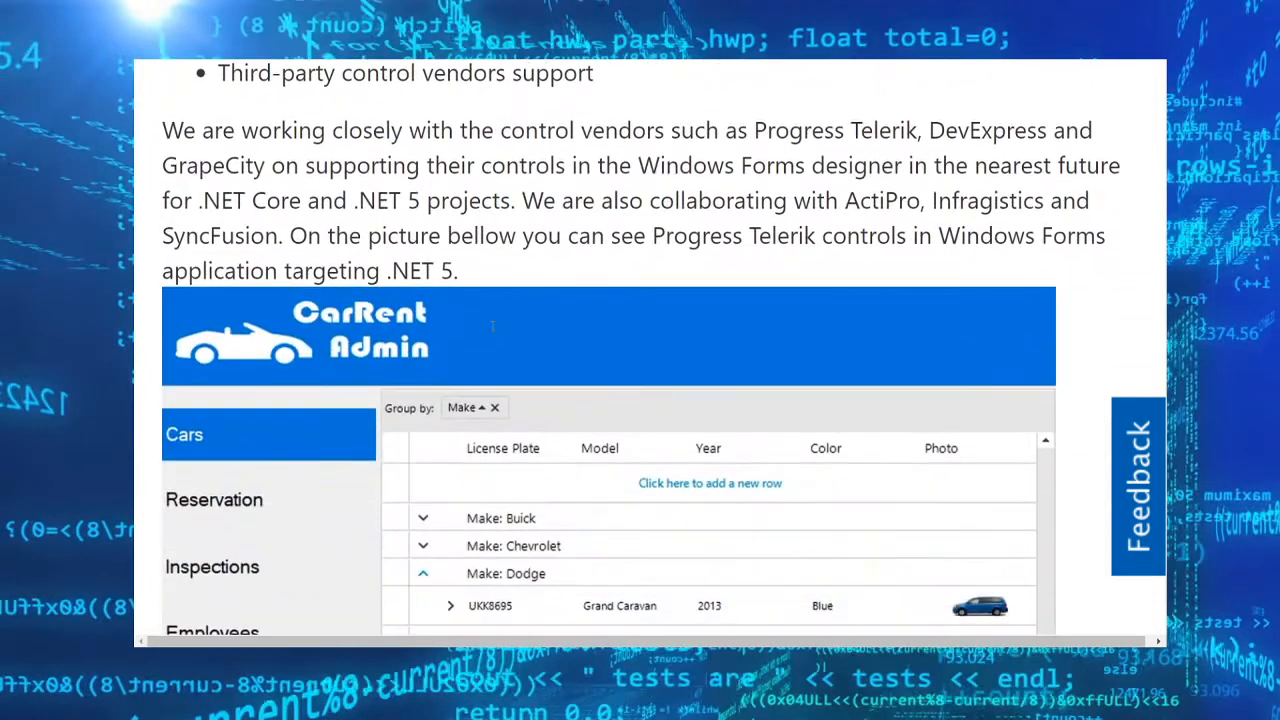
{"action": "scroll", "scroll_direction": "down", "scroll_amount": 3}
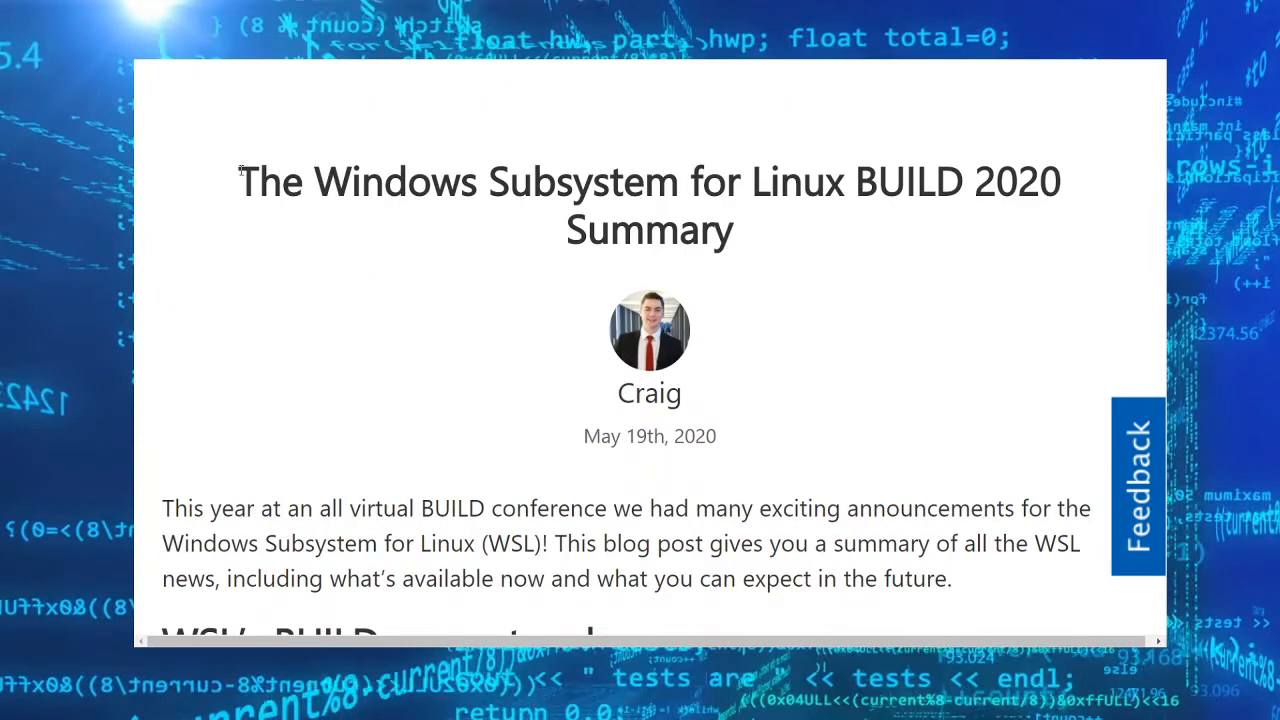
{"action": "mouse_move", "coordinate": [908, 244]}
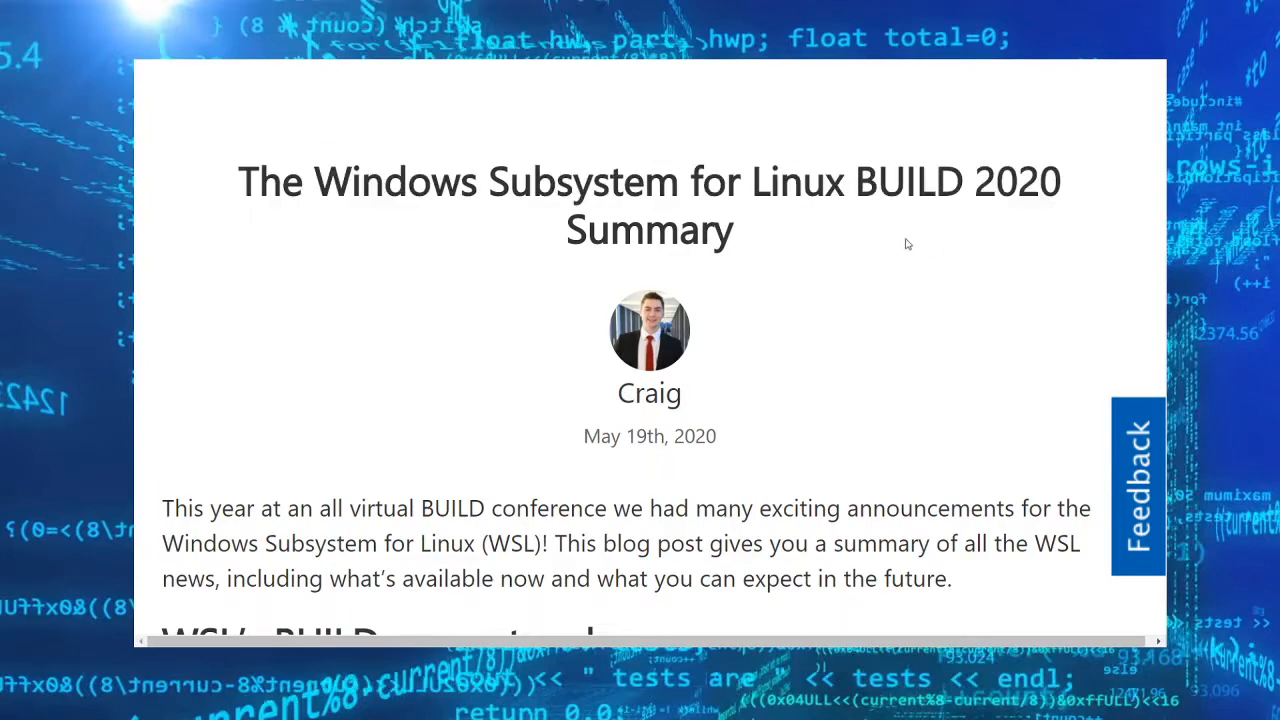
Read down to the Docker Desktop section and pick out the word WSL in its paragraph.
{"action": "scroll", "scroll_direction": "down", "scroll_amount": 3}
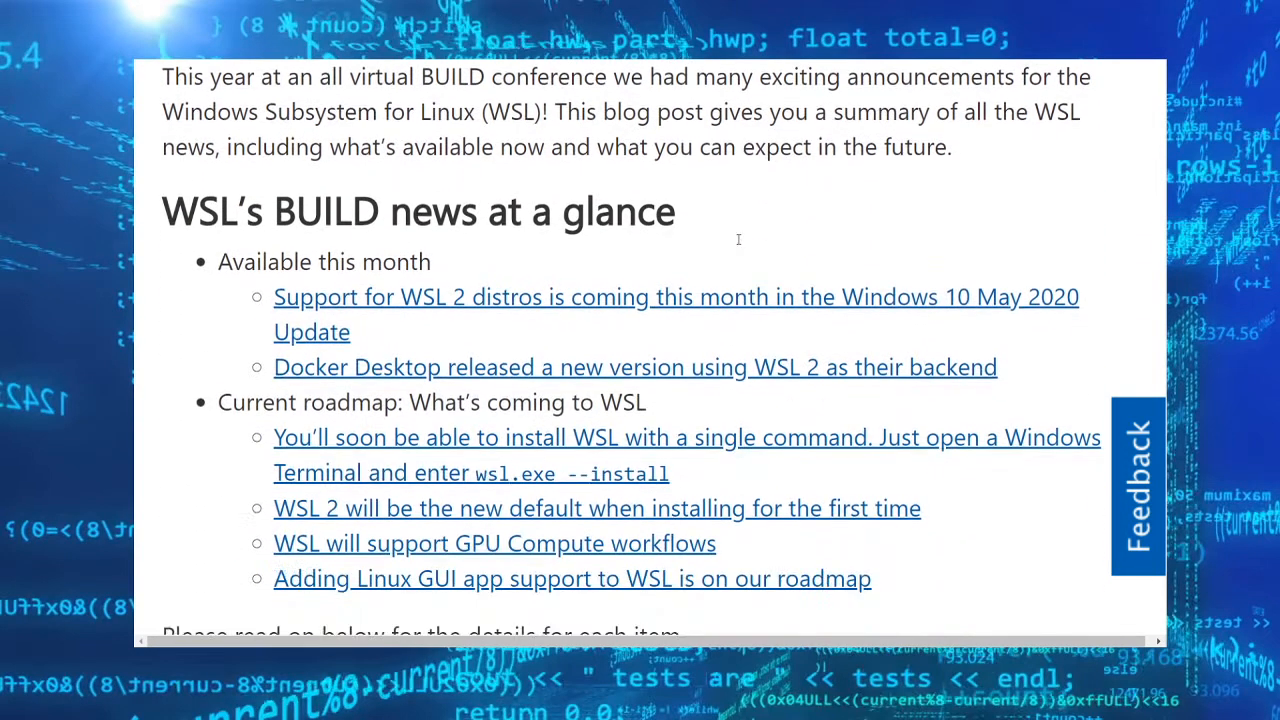
{"action": "scroll", "scroll_direction": "down", "scroll_amount": 3}
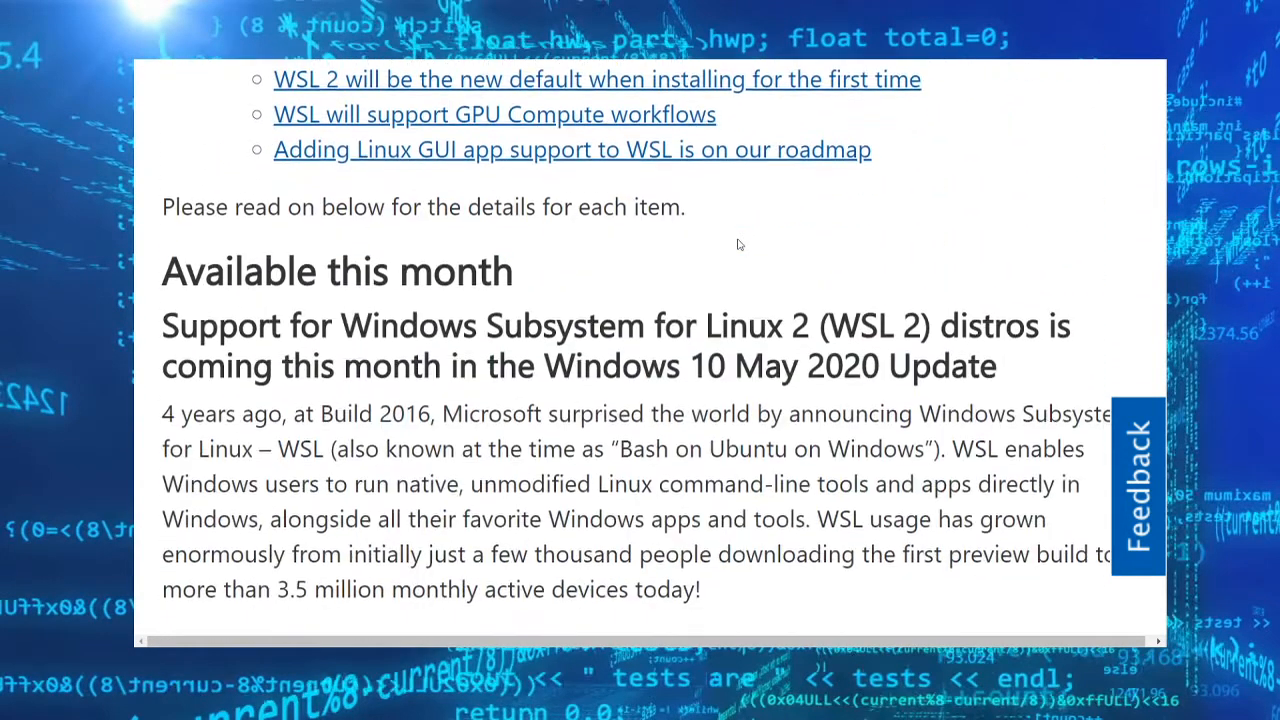
{"action": "scroll", "scroll_direction": "down", "scroll_amount": 3}
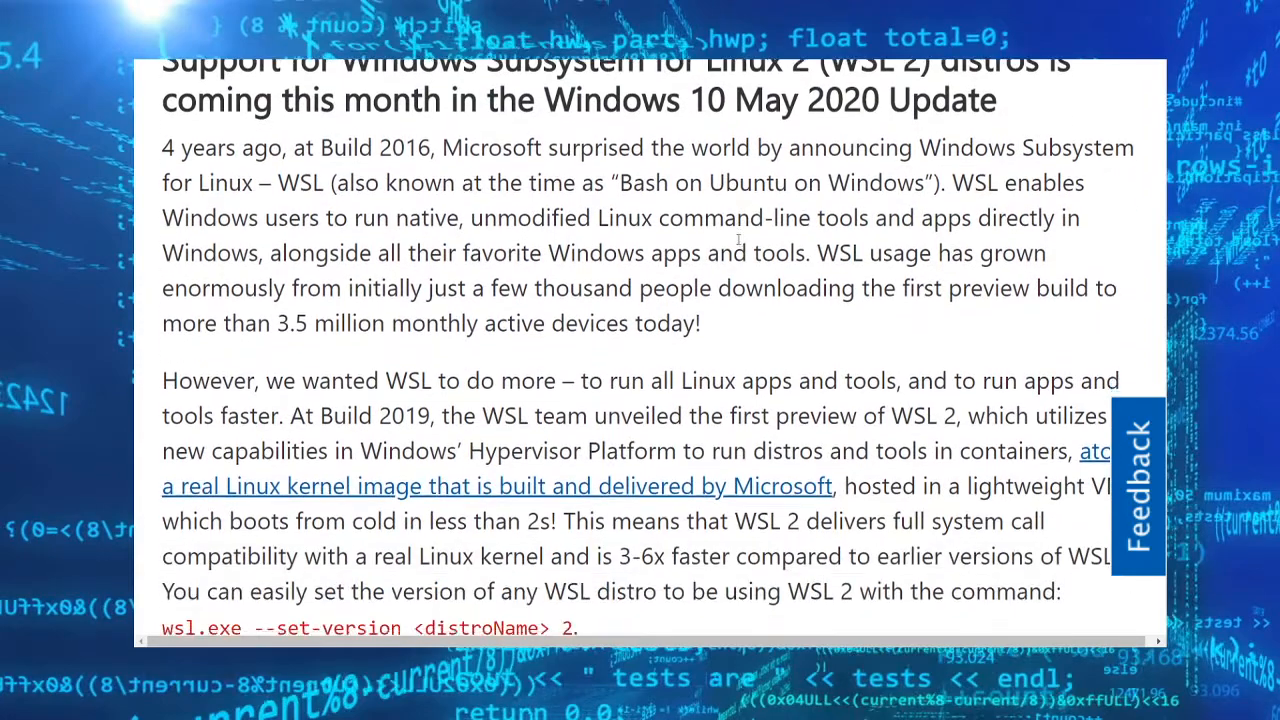
{"action": "scroll", "scroll_direction": "down", "scroll_amount": 3}
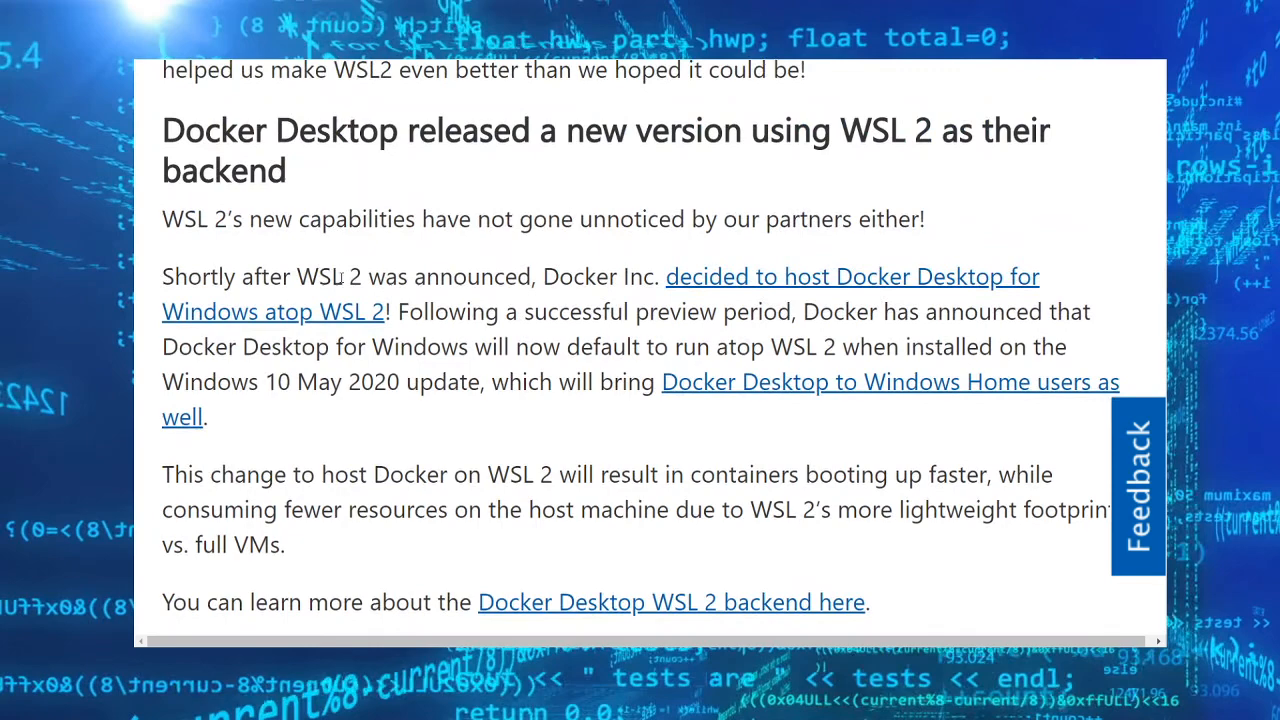
{"action": "double_click", "coordinate": [320, 276]}
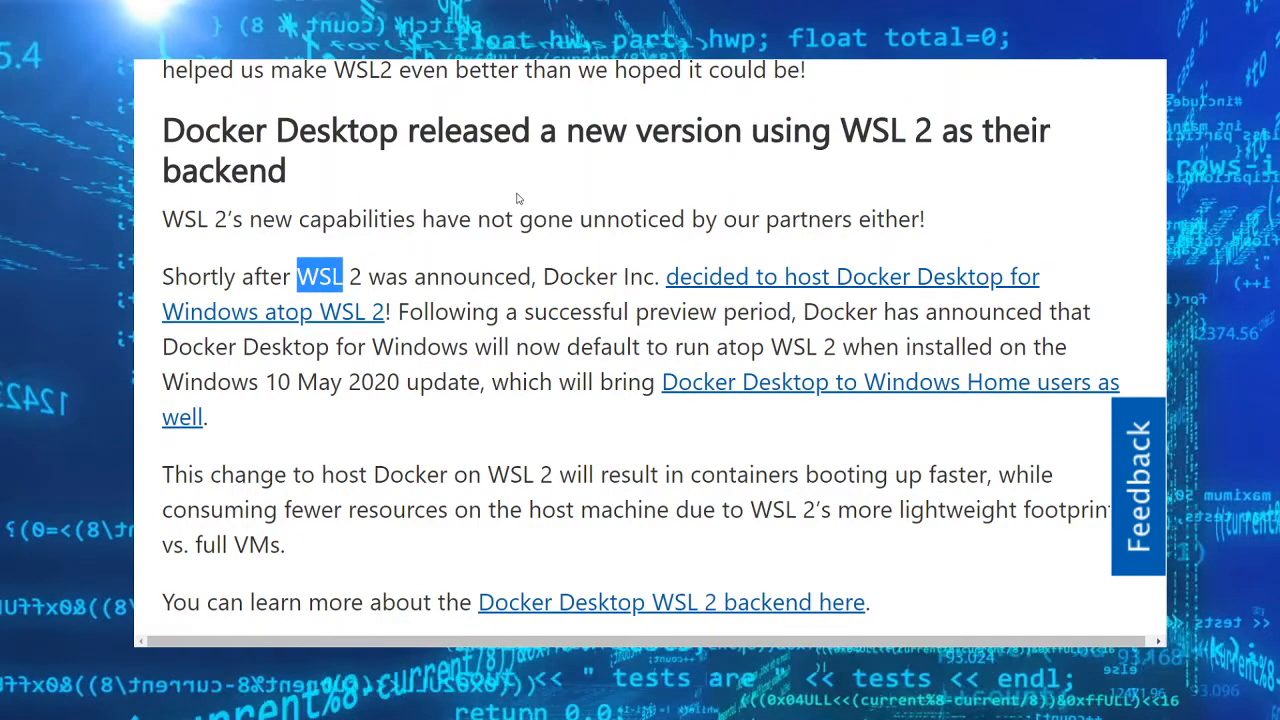
Continue to the 'Current roadmap: What's coming to WSL' single-command install section.
{"action": "scroll", "scroll_direction": "down", "scroll_amount": 3}
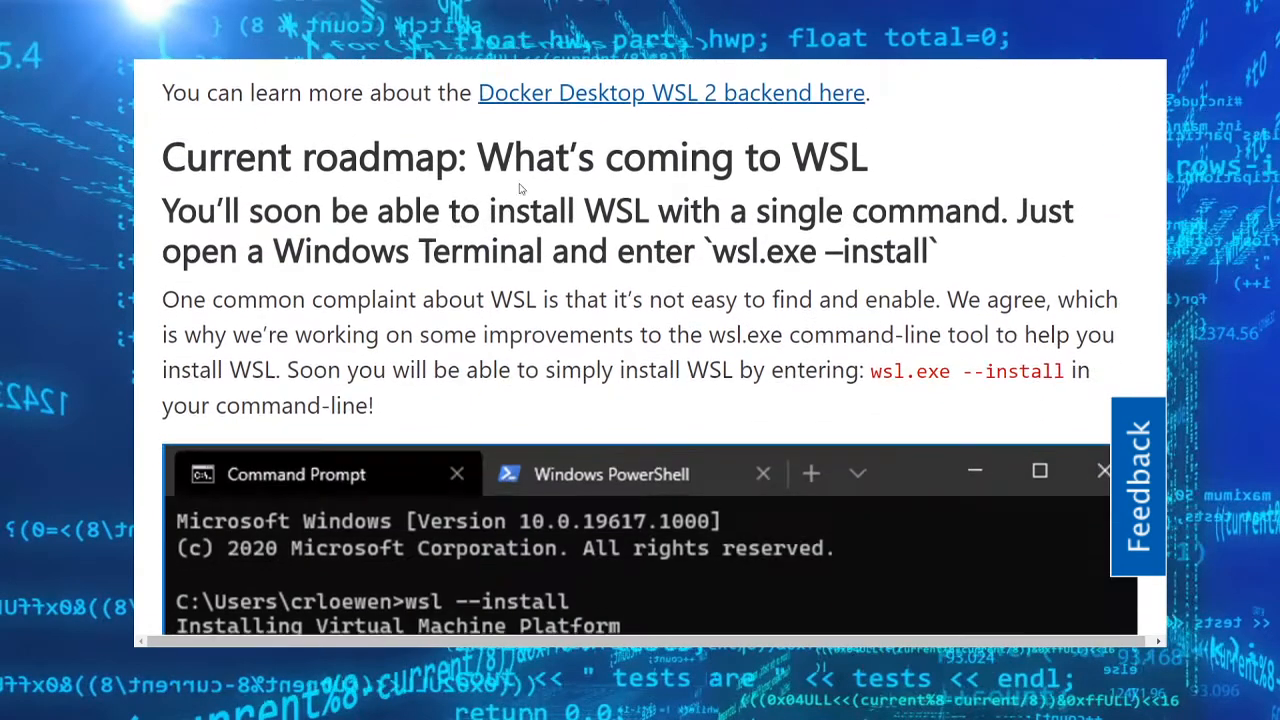
{"action": "scroll", "scroll_direction": "down", "scroll_amount": 3}
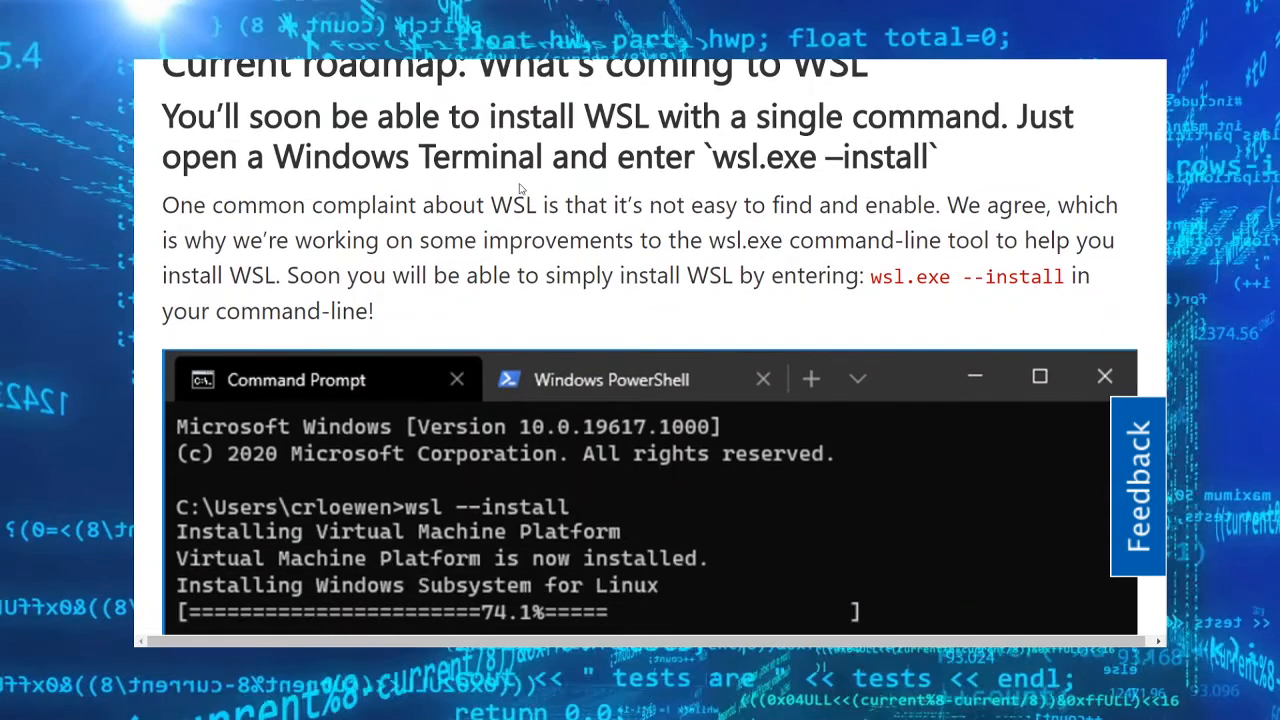
{"action": "scroll", "scroll_direction": "down", "scroll_amount": 3}
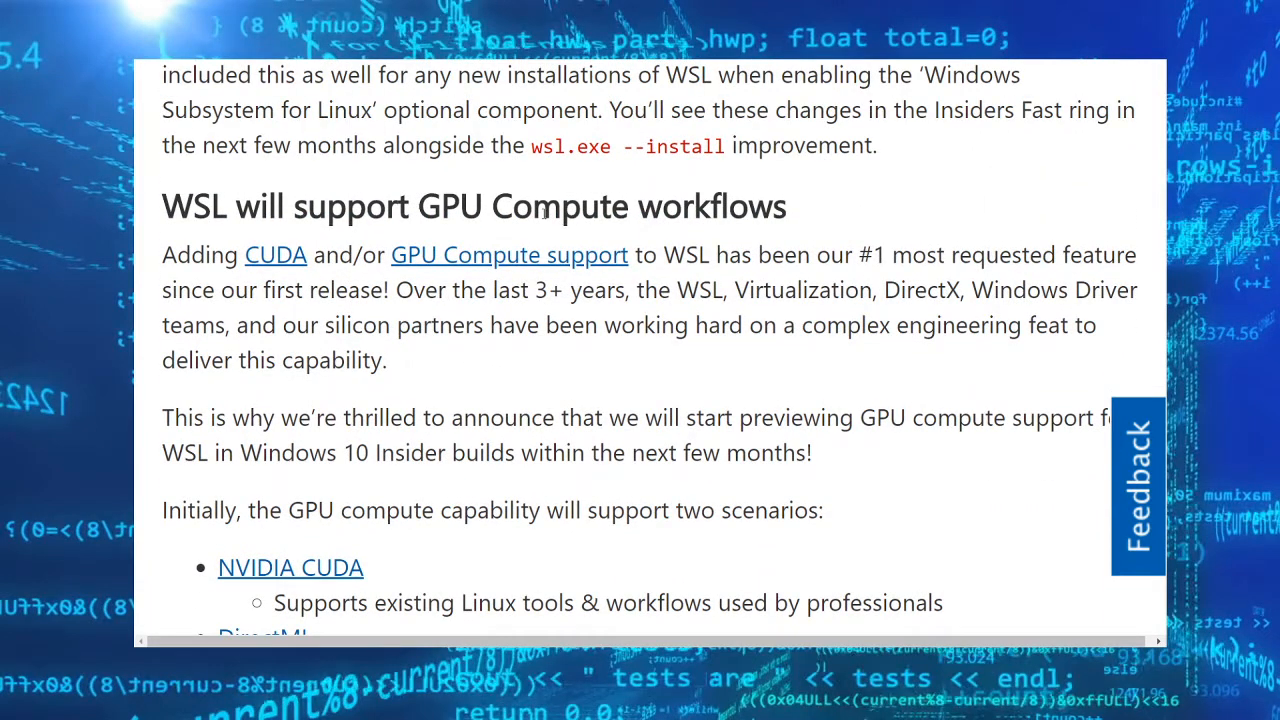
Reach the 'WSL will support GPU Compute workflows' section and its TensorFlow training console screenshot.
{"action": "double_click", "coordinate": [920, 290]}
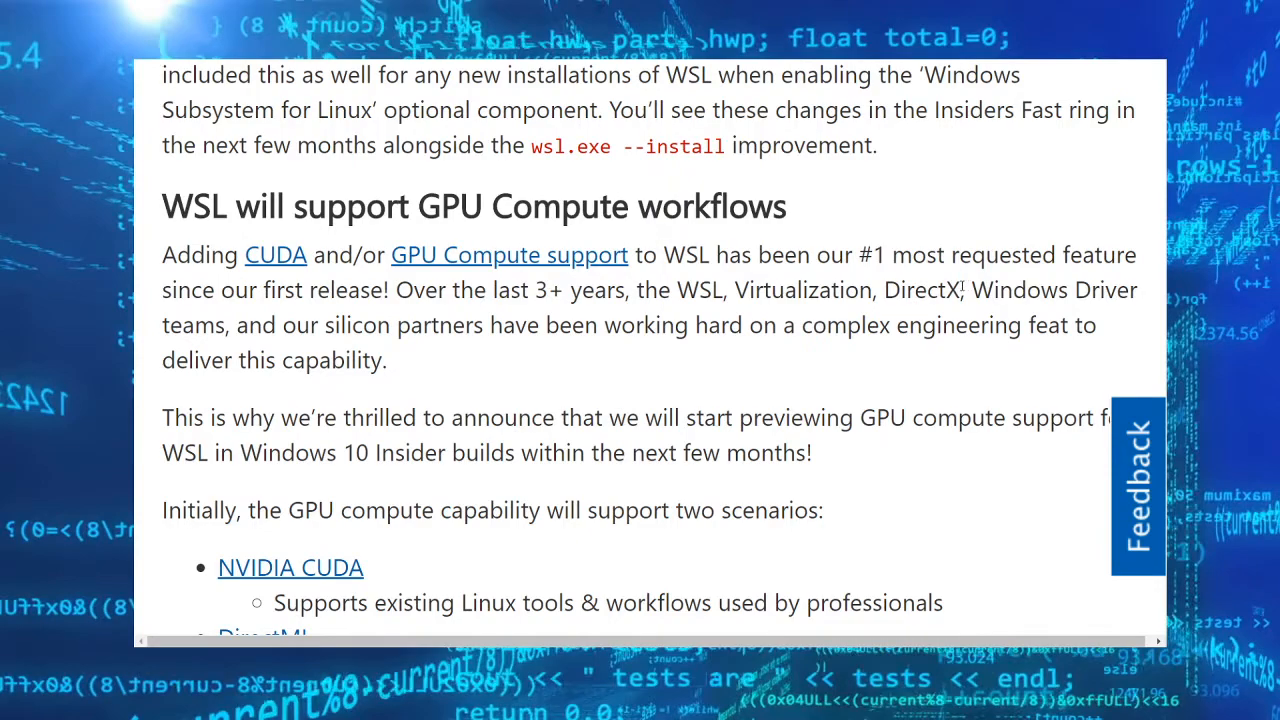
{"action": "scroll", "scroll_direction": "down", "scroll_amount": 3}
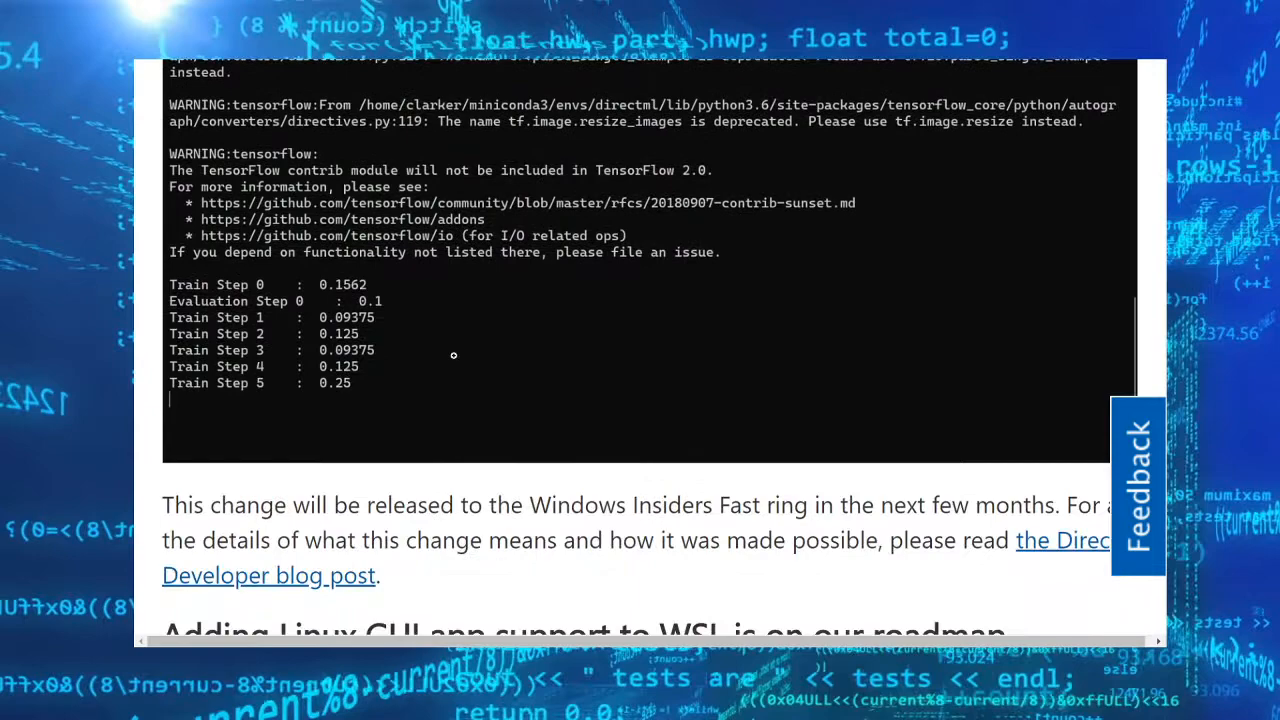
Read through 'Adding Linux GUI app support to WSL' and its screenshot.
{"action": "scroll", "scroll_direction": "down", "scroll_amount": 3}
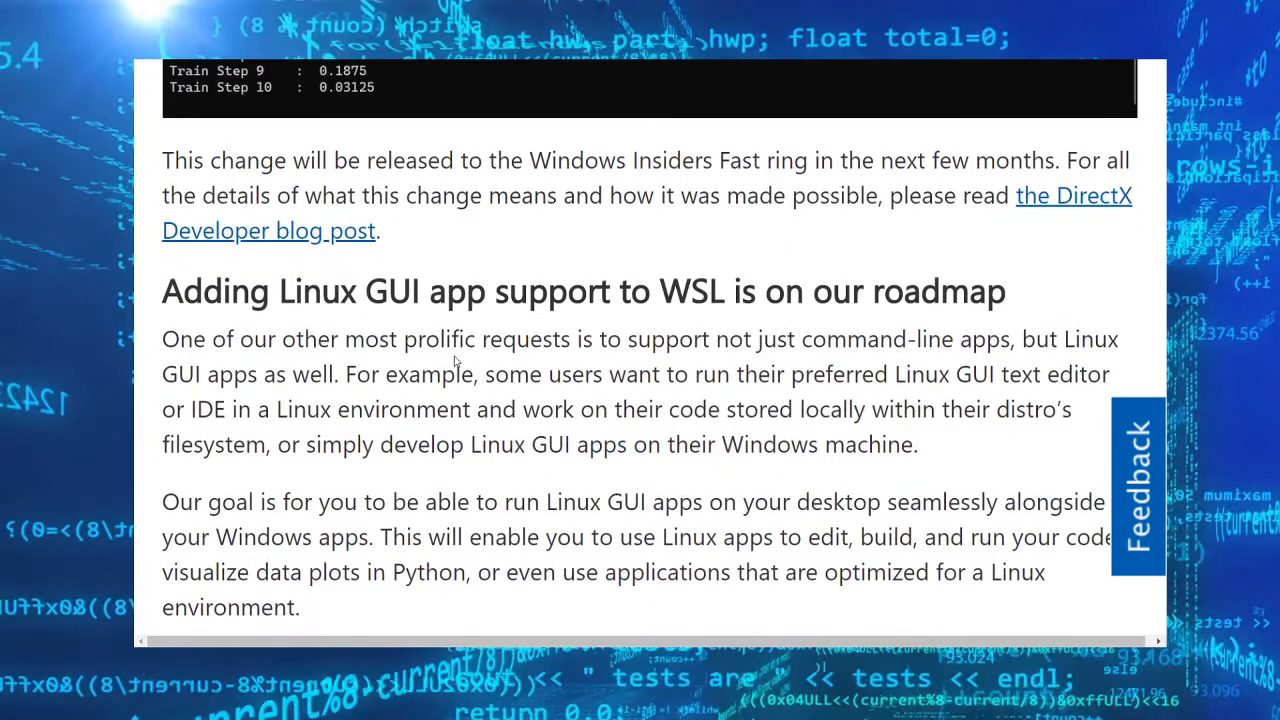
{"action": "scroll", "scroll_direction": "down", "scroll_amount": 3}
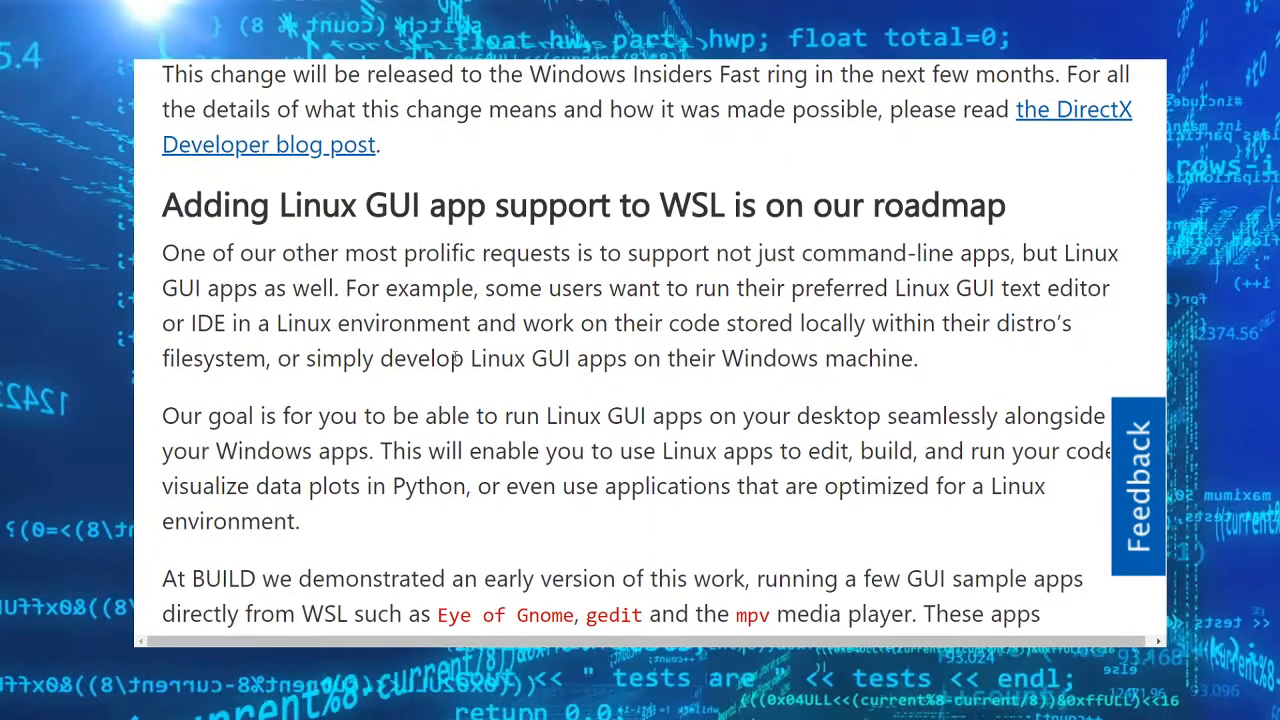
{"action": "scroll", "scroll_direction": "down", "scroll_amount": 3}
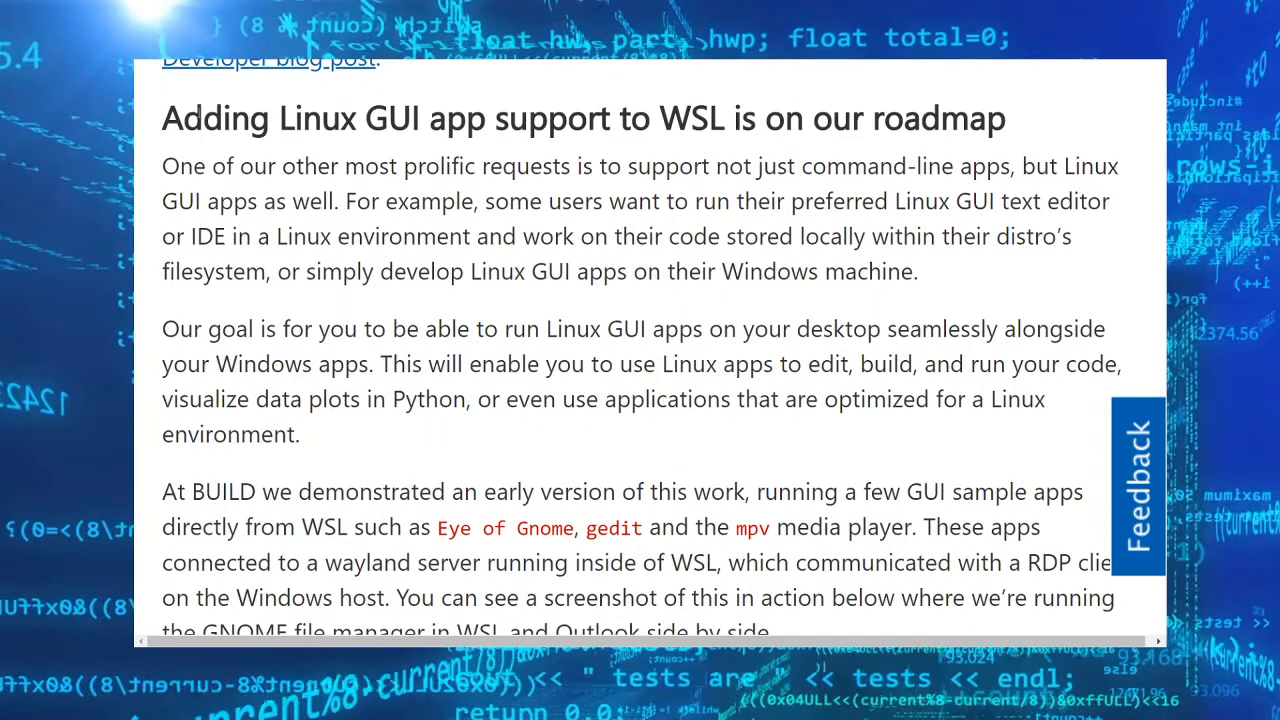
{"action": "mouse_move", "coordinate": [340, 186]}
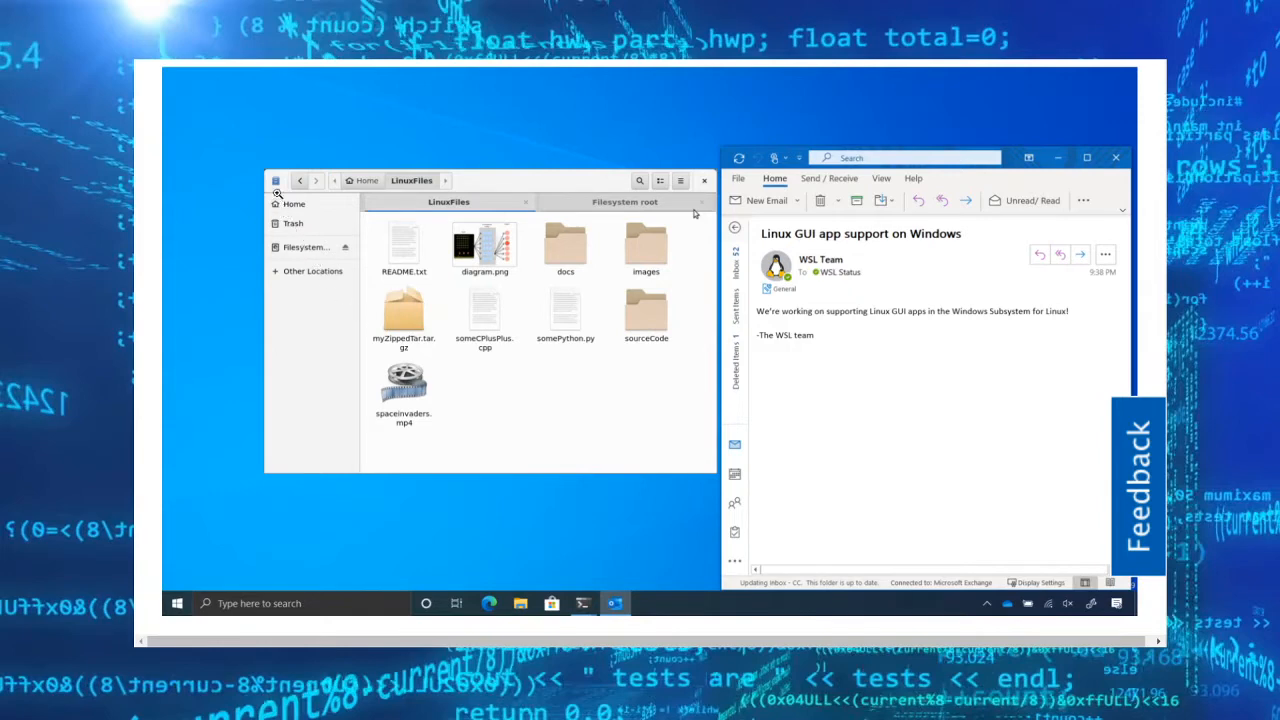
{"action": "mouse_move", "coordinate": [412, 238]}
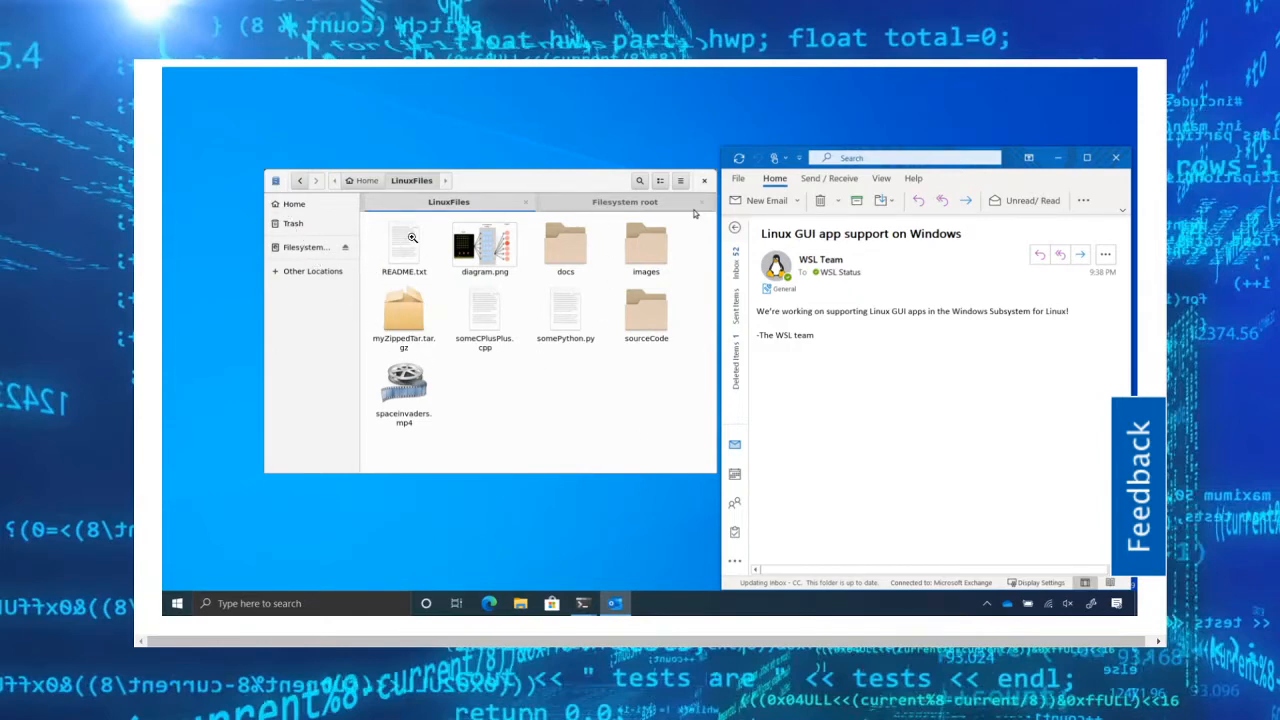
{"action": "mouse_move", "coordinate": [488, 256]}
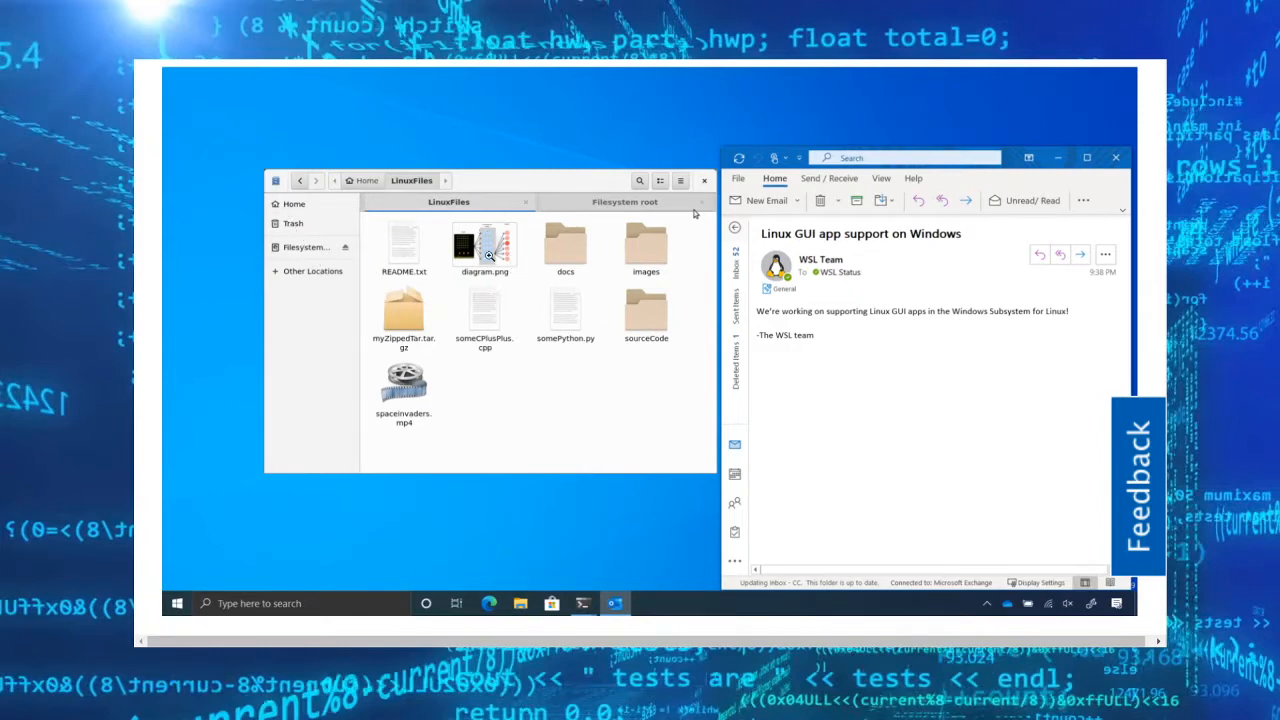
{"action": "mouse_move", "coordinate": [524, 224]}
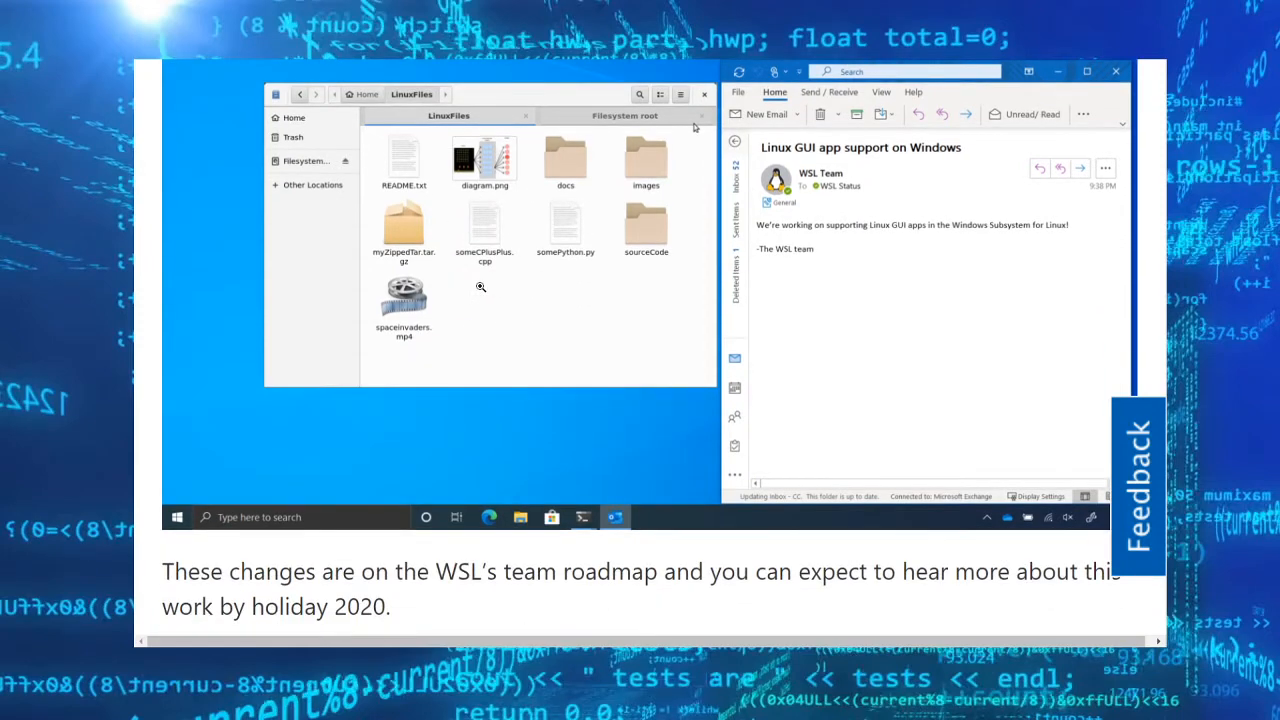
{"action": "scroll", "scroll_direction": "down", "scroll_amount": 3}
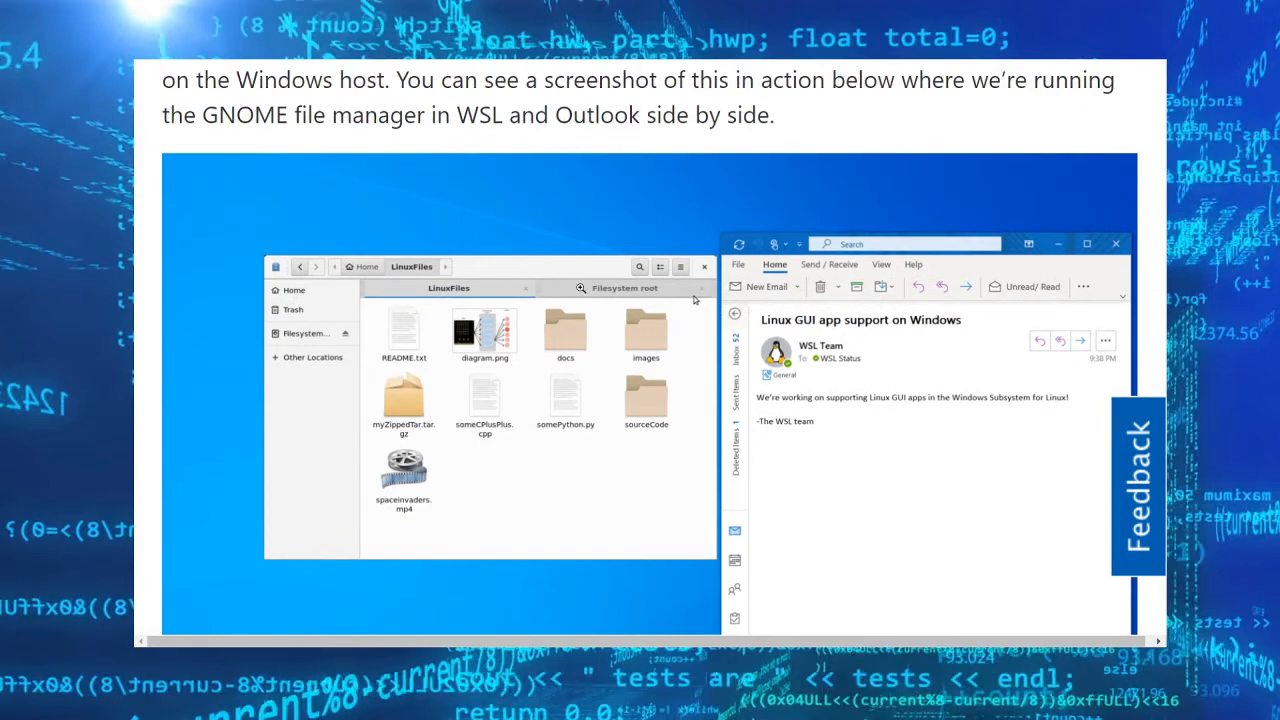
{"action": "mouse_move", "coordinate": [384, 246]}
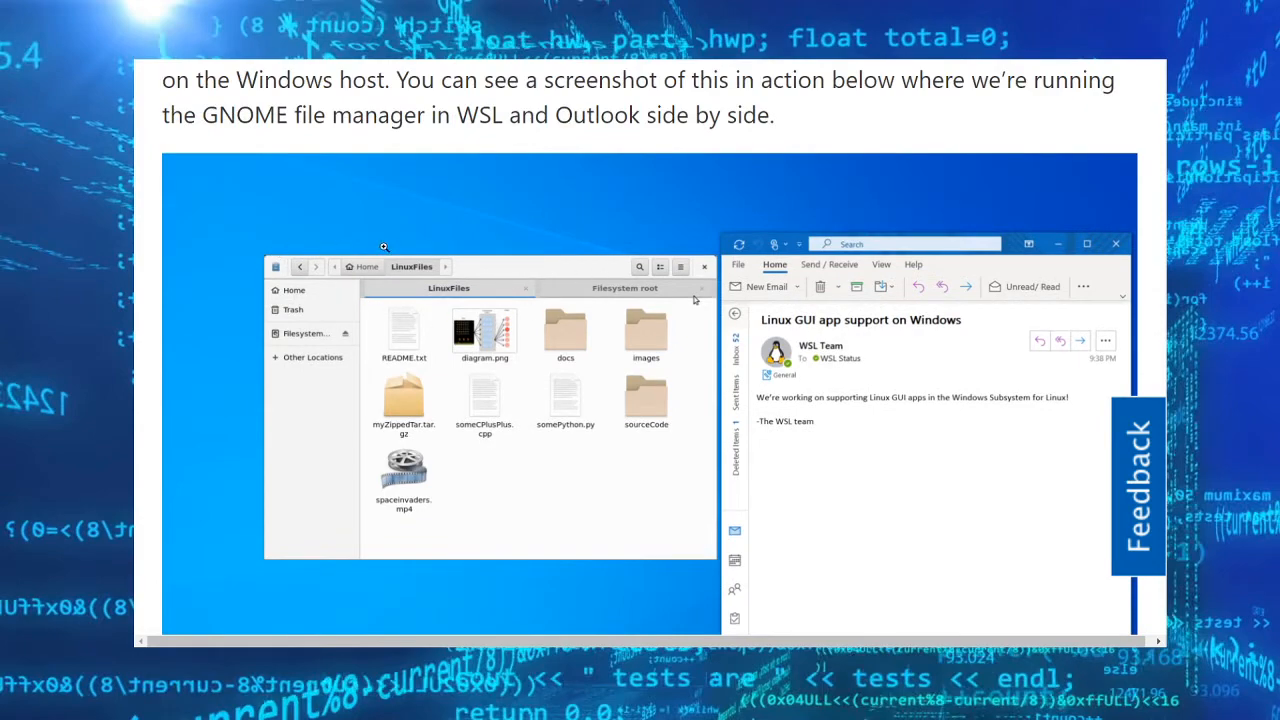
Go past the author box and settle on the Stay Involved summary and sign-off.
{"action": "scroll", "scroll_direction": "down", "scroll_amount": 3}
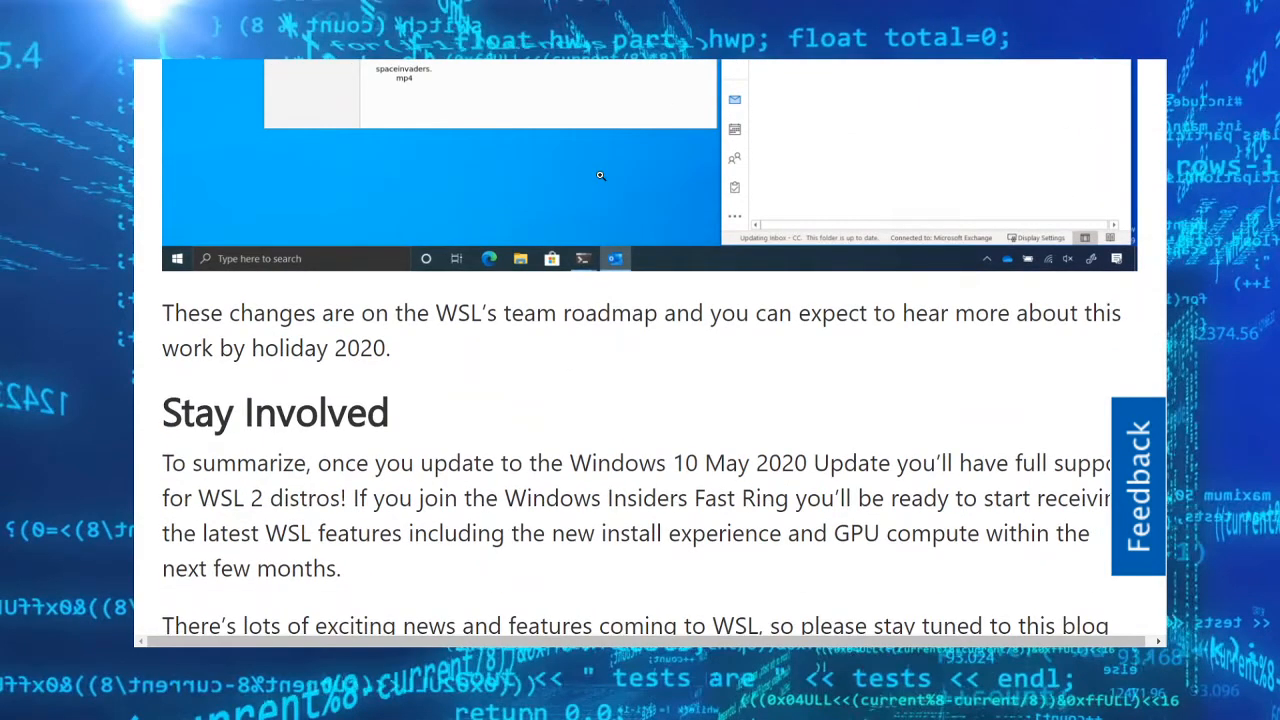
{"action": "scroll", "scroll_direction": "down", "scroll_amount": 3}
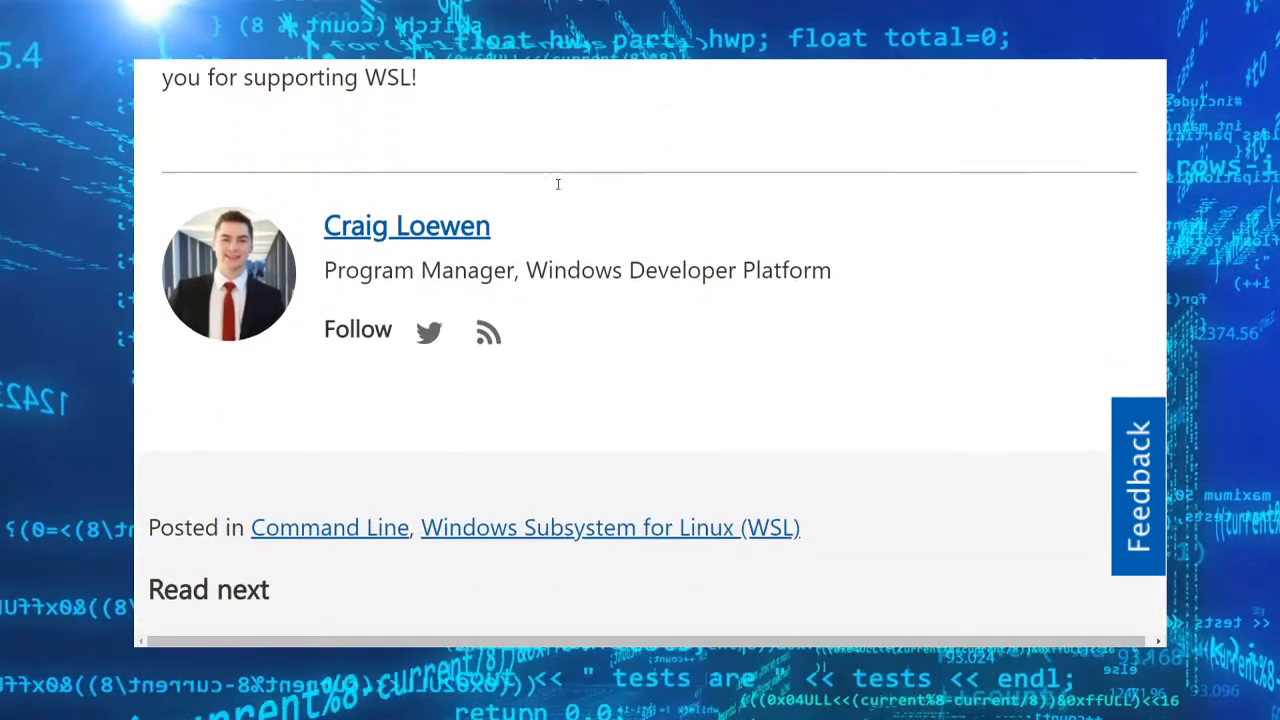
{"action": "scroll", "scroll_direction": "up", "scroll_amount": 3}
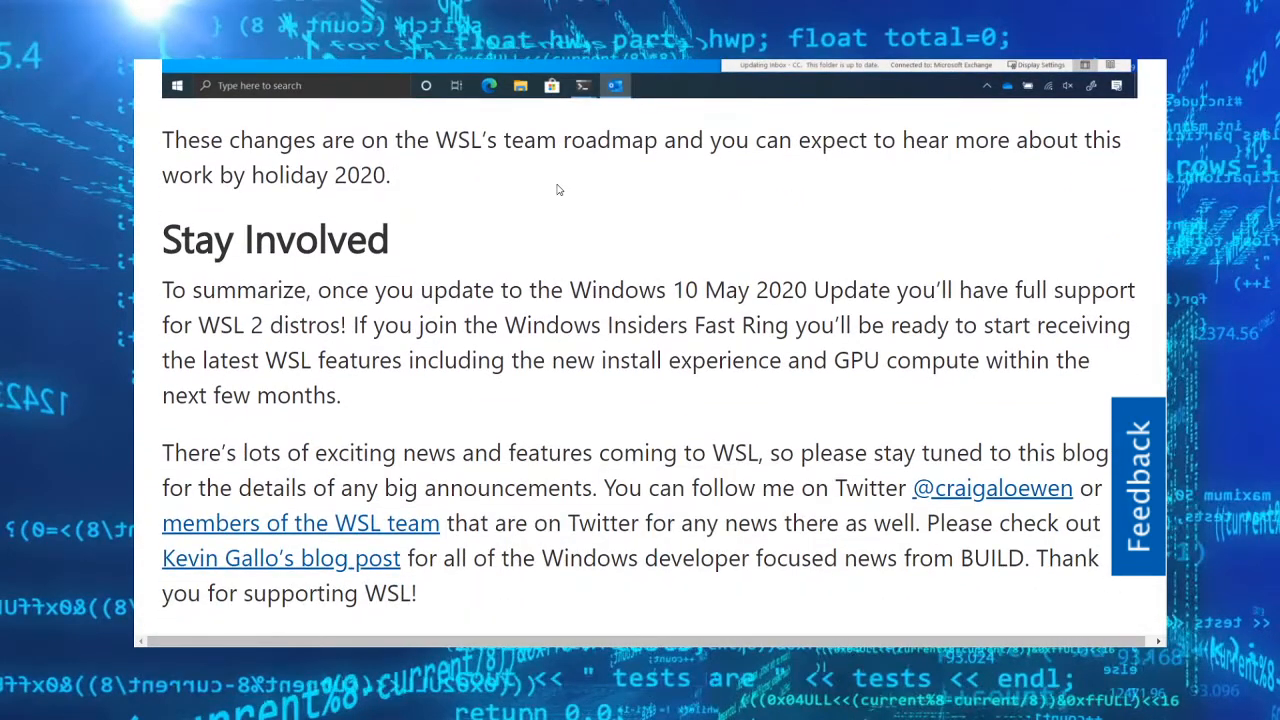
{"action": "scroll", "scroll_direction": "down", "scroll_amount": 3}
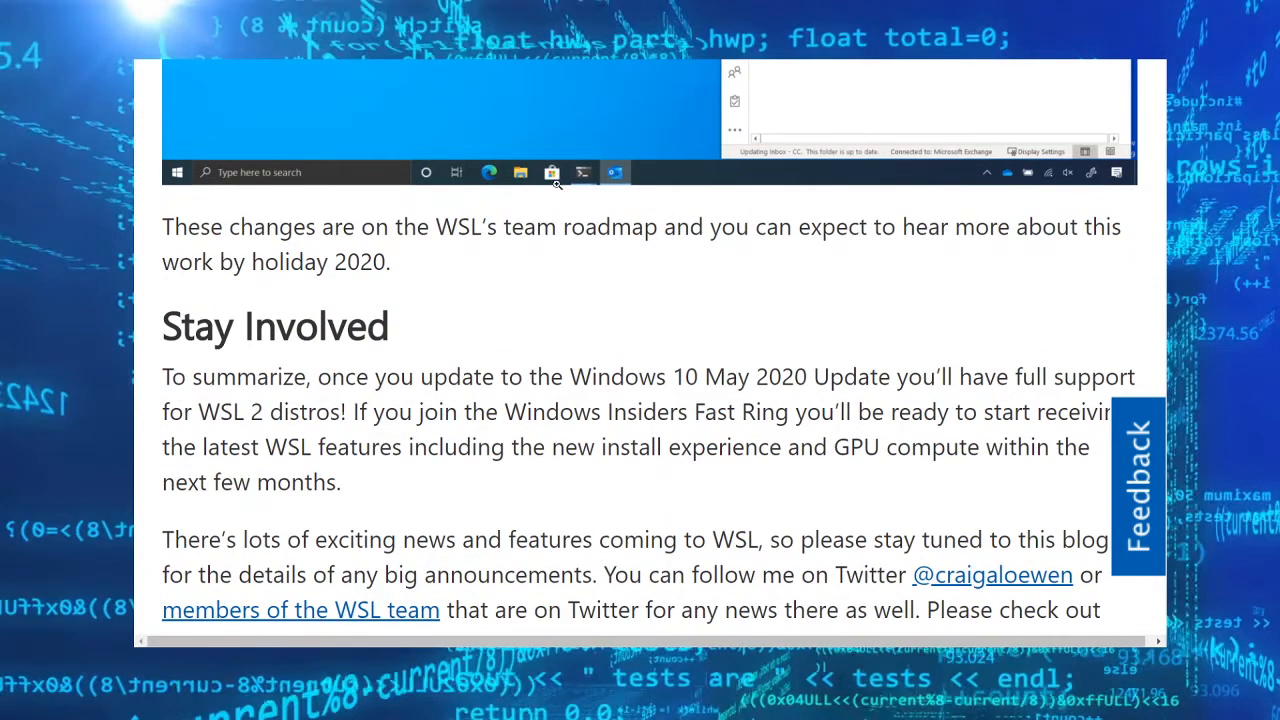